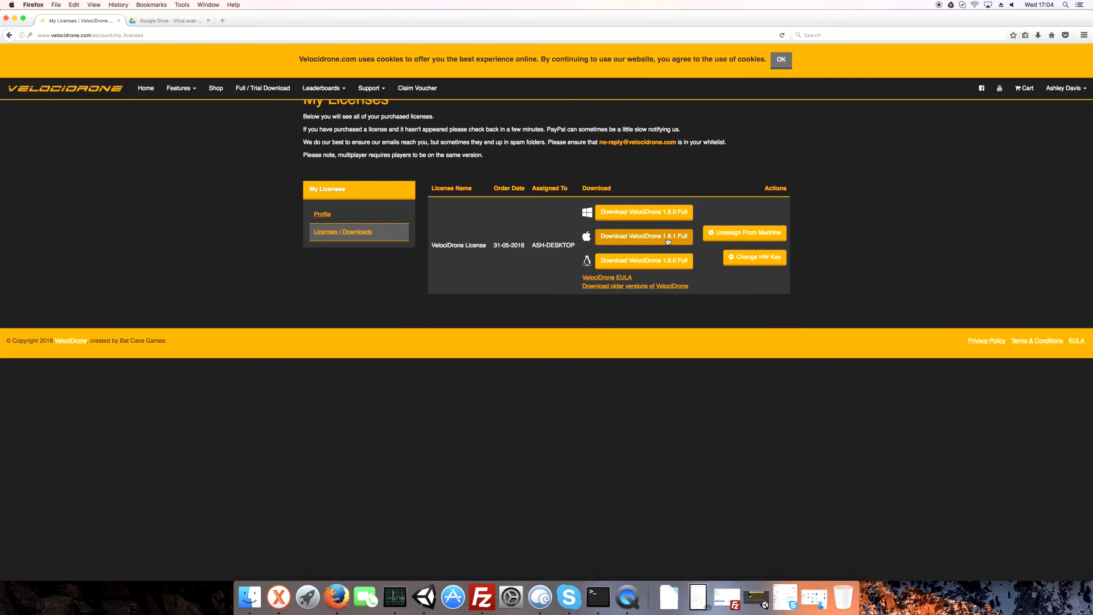
Download the Mac VelociDrone 1.6.1 Full build and continue past Google Drive's virus-scan warning
left_click(171, 21)
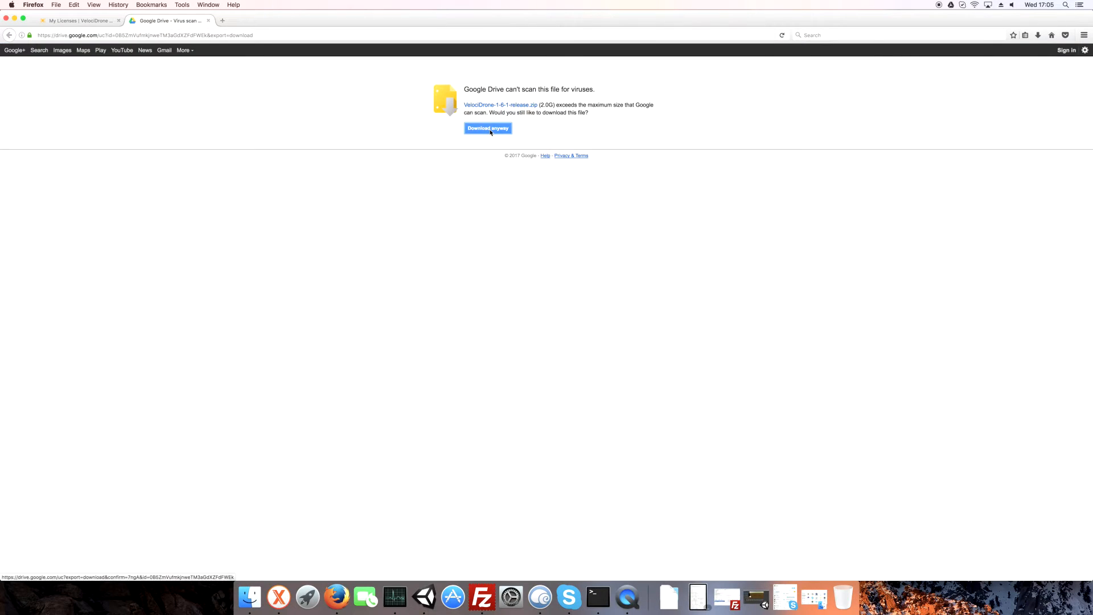
left_click(488, 128)
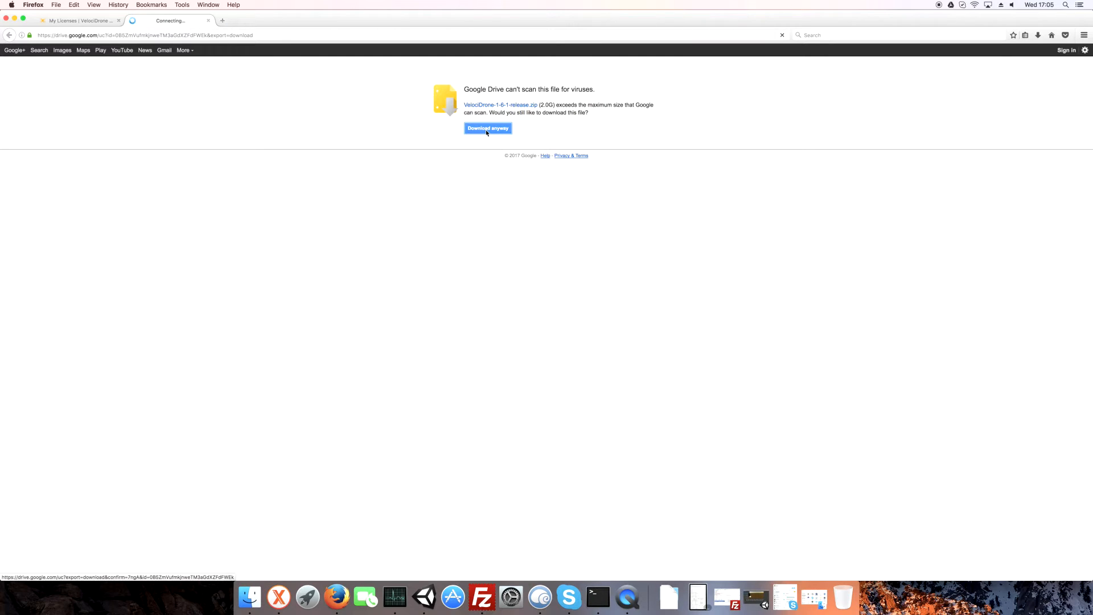
left_click(487, 128)
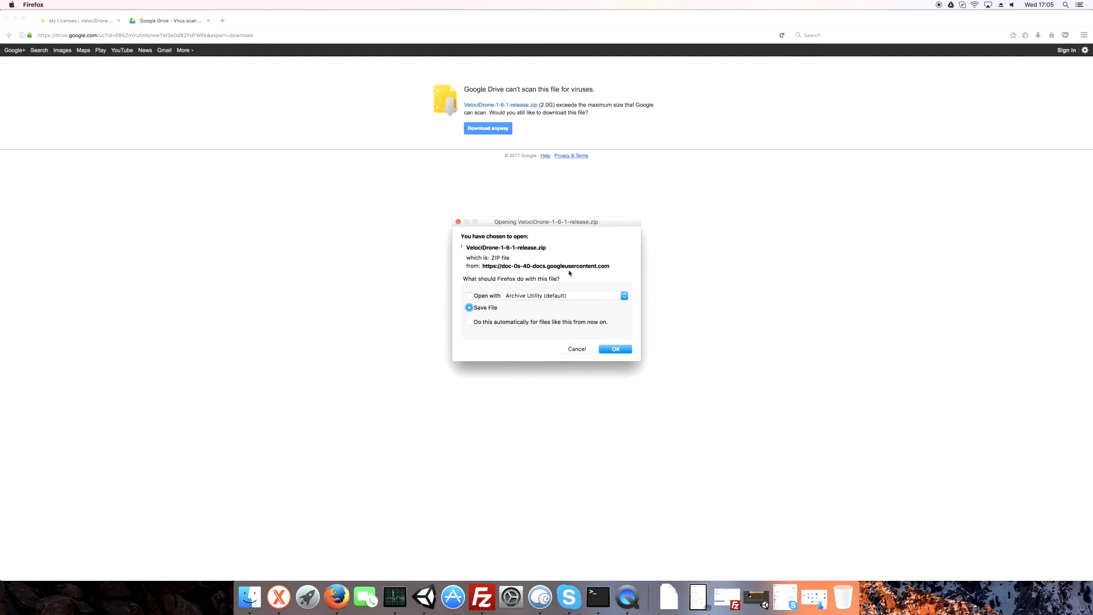
mouse_move(521, 337)
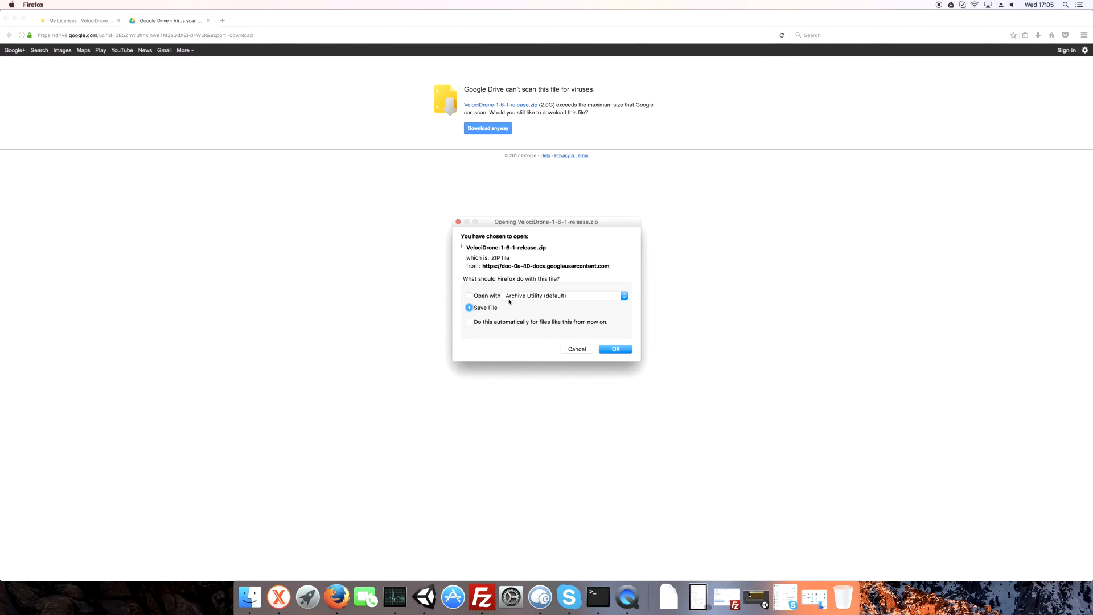
mouse_move(530, 300)
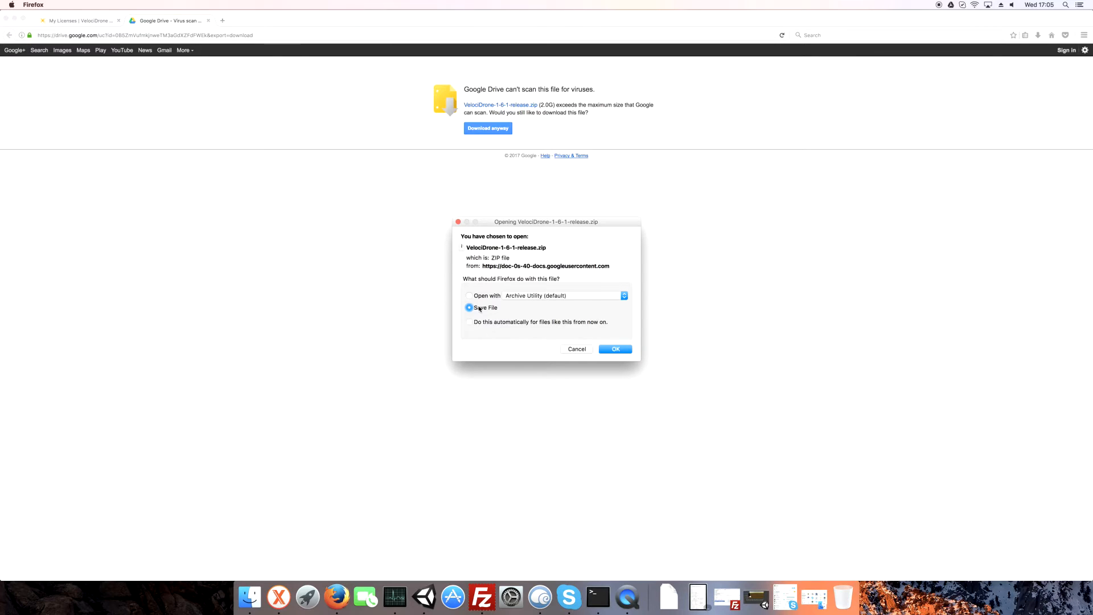
Choose Save File for VelociDrone-1-6-1-release.zip rather than opening it
left_click(614, 349)
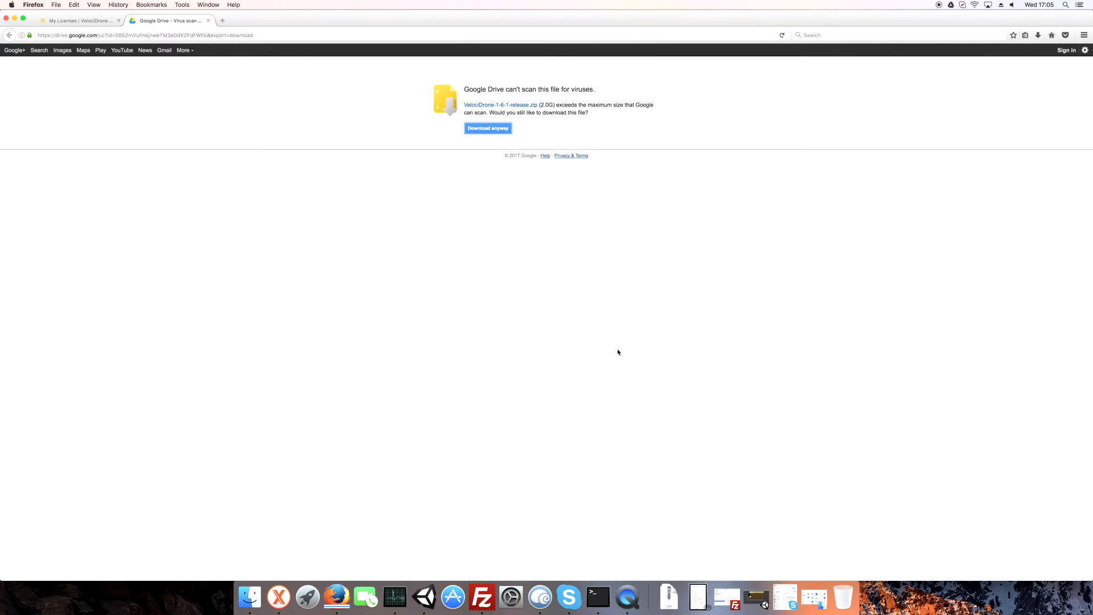
mouse_move(621, 280)
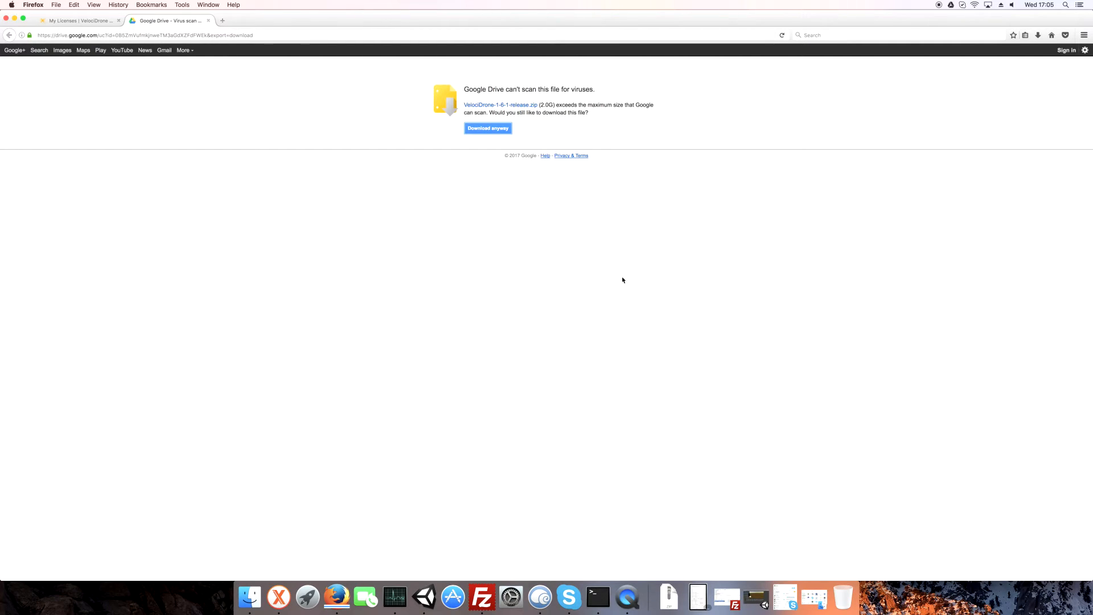
mouse_move(750, 117)
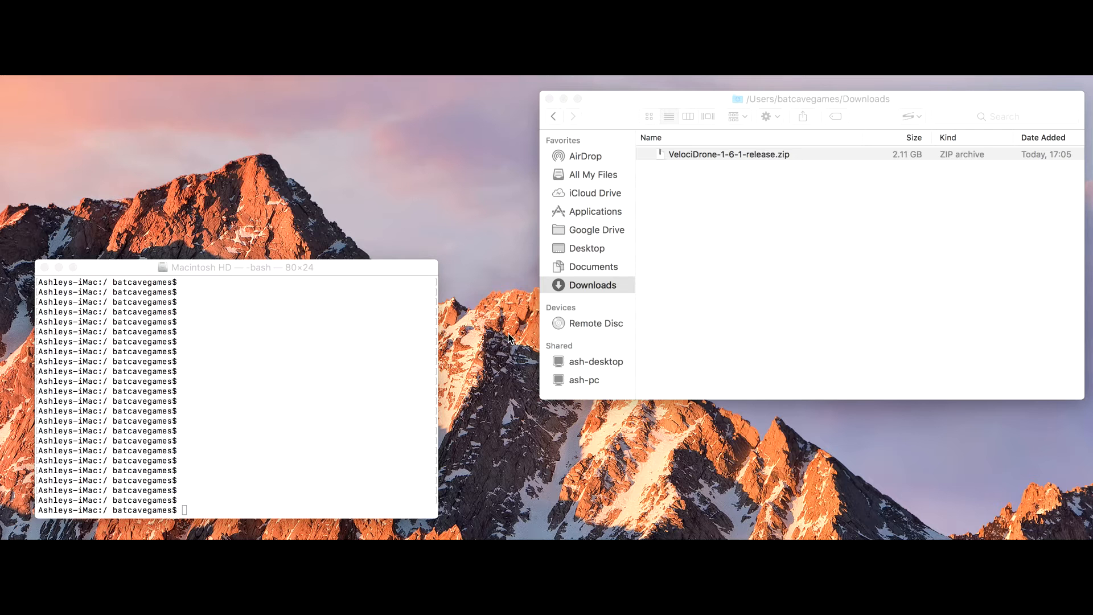
mouse_move(525, 451)
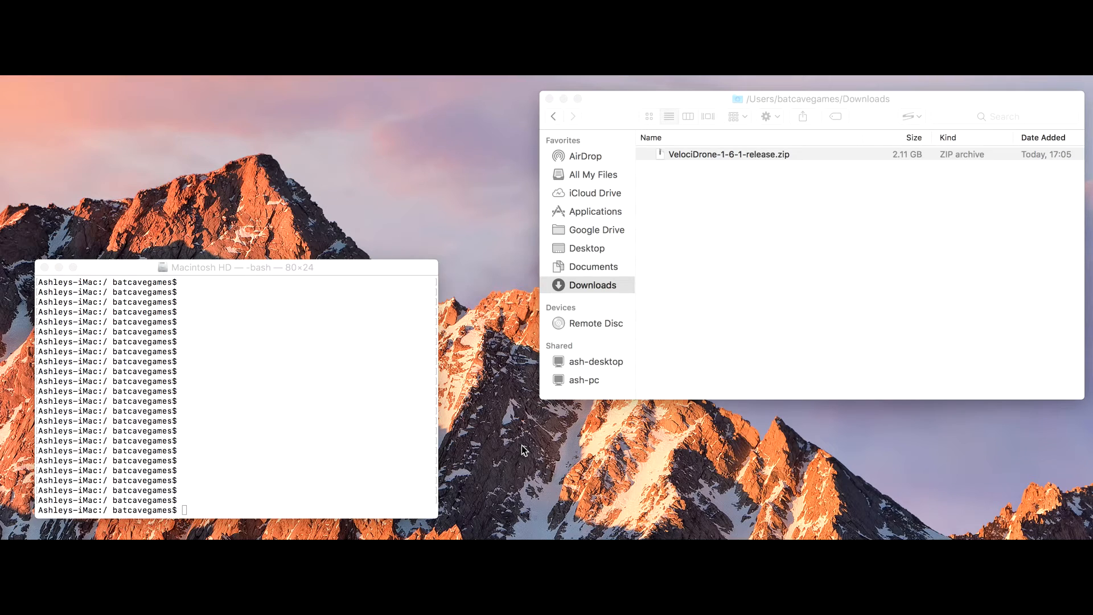
mouse_move(205, 270)
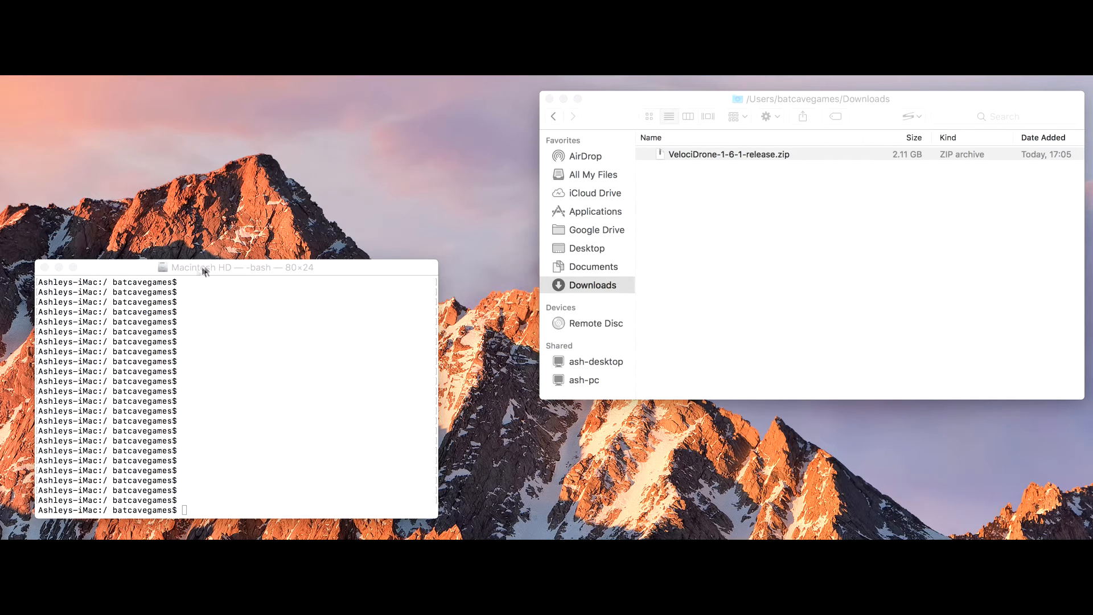
mouse_move(213, 270)
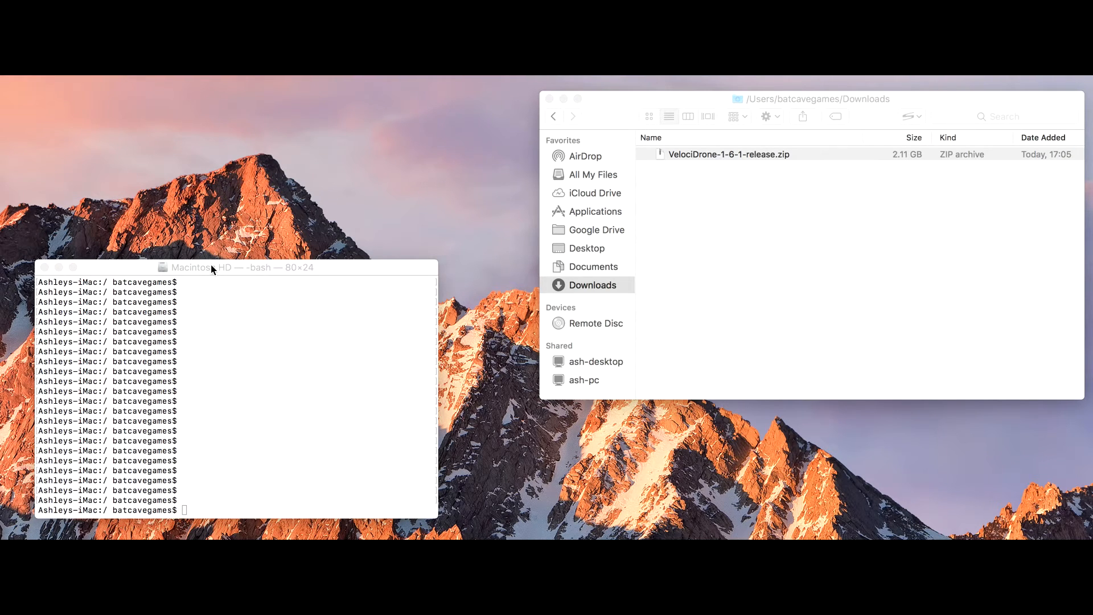
mouse_move(244, 271)
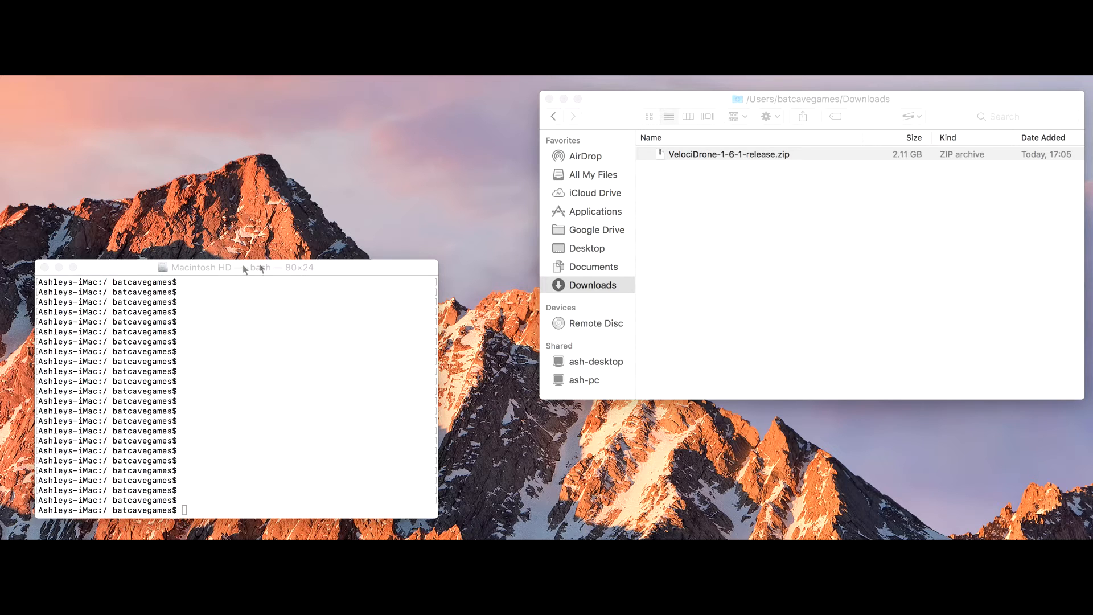
left_click(728, 154)
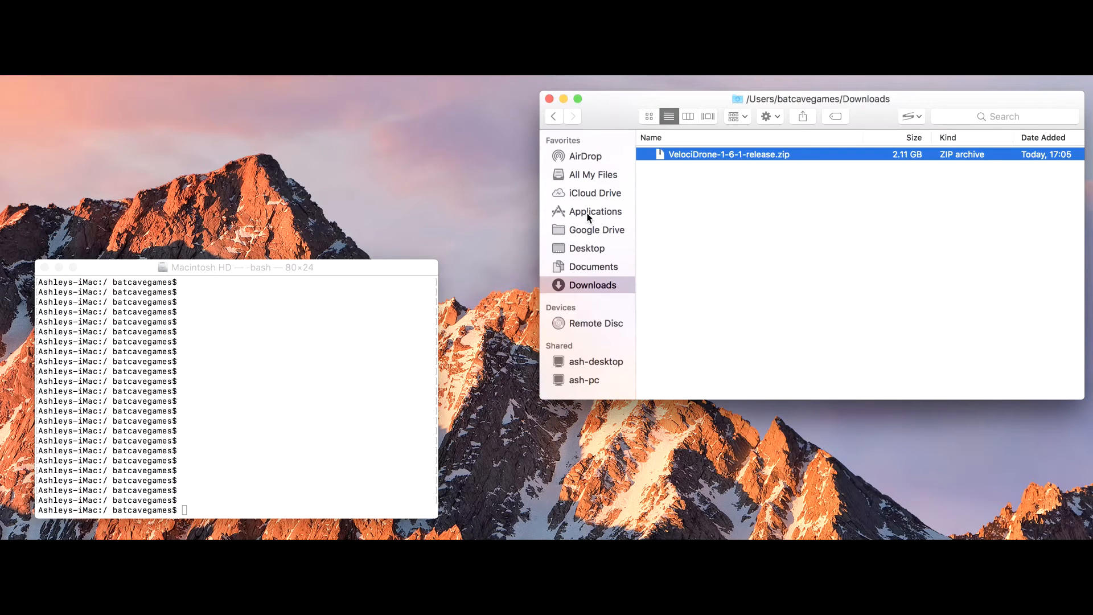
left_click(596, 211)
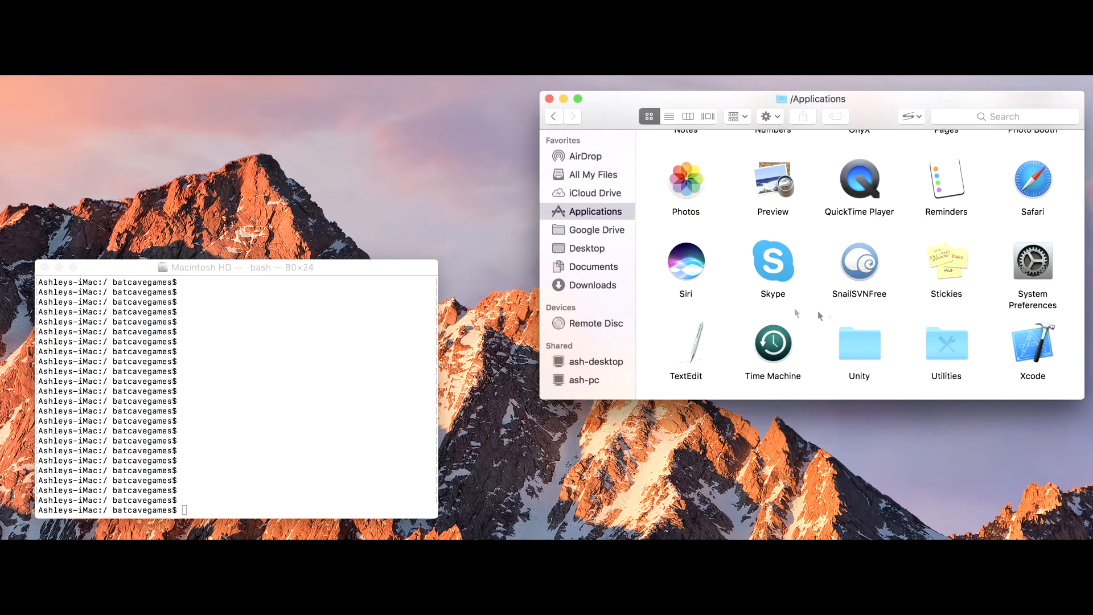
double_click(945, 344)
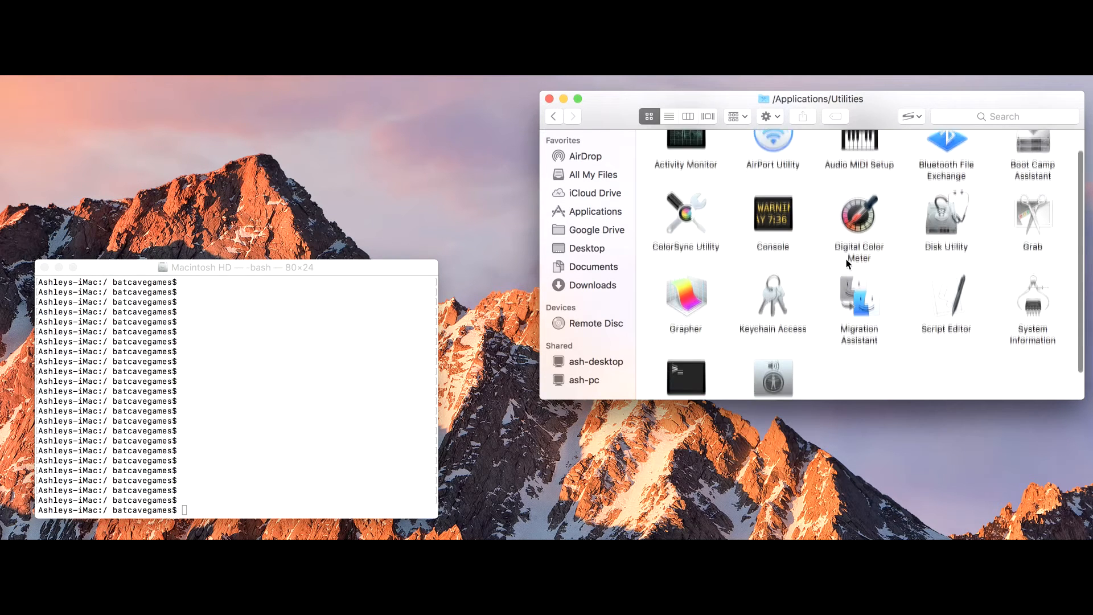
scroll("down", 3)
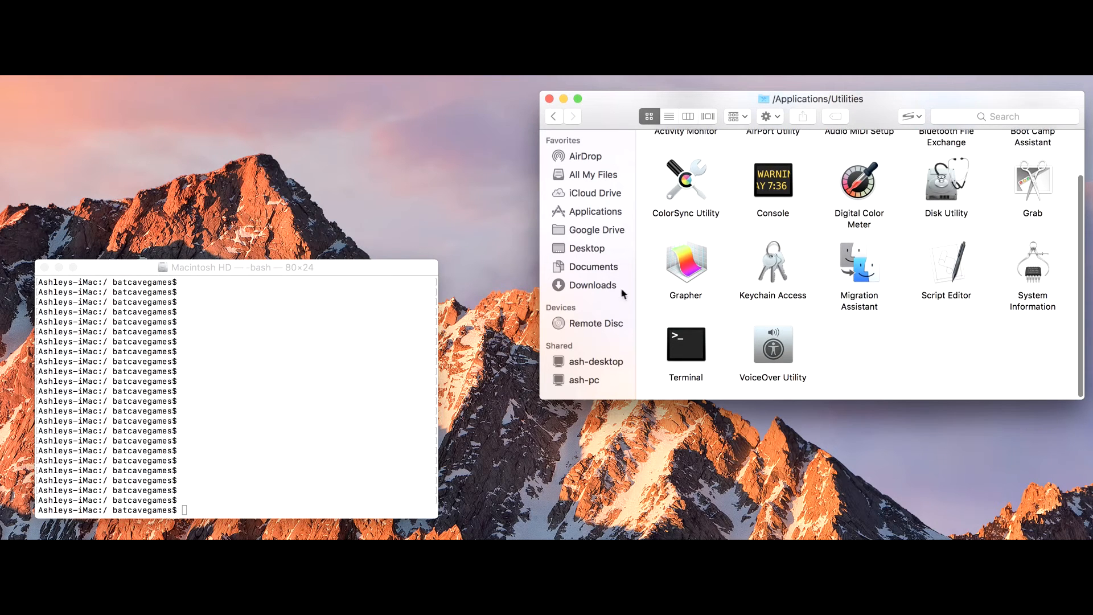
left_click(593, 285)
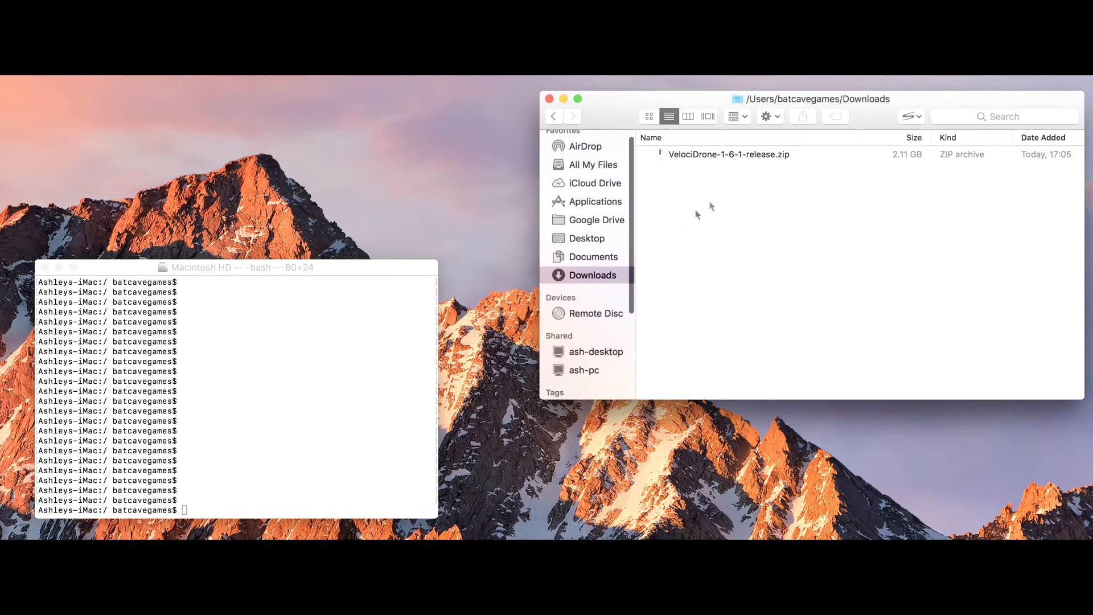
mouse_move(768, 159)
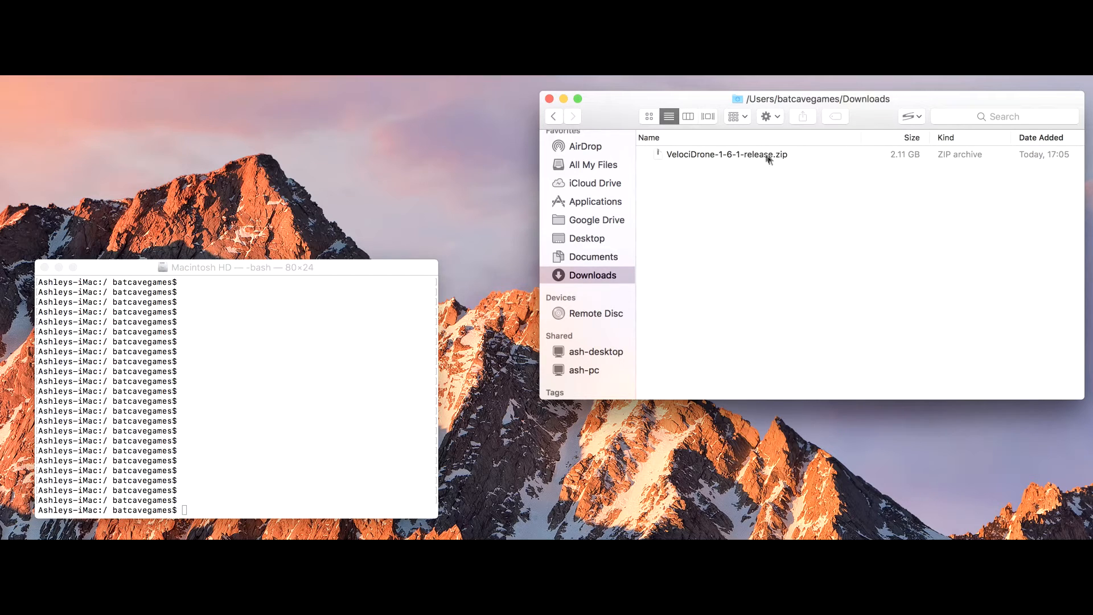
mouse_move(769, 159)
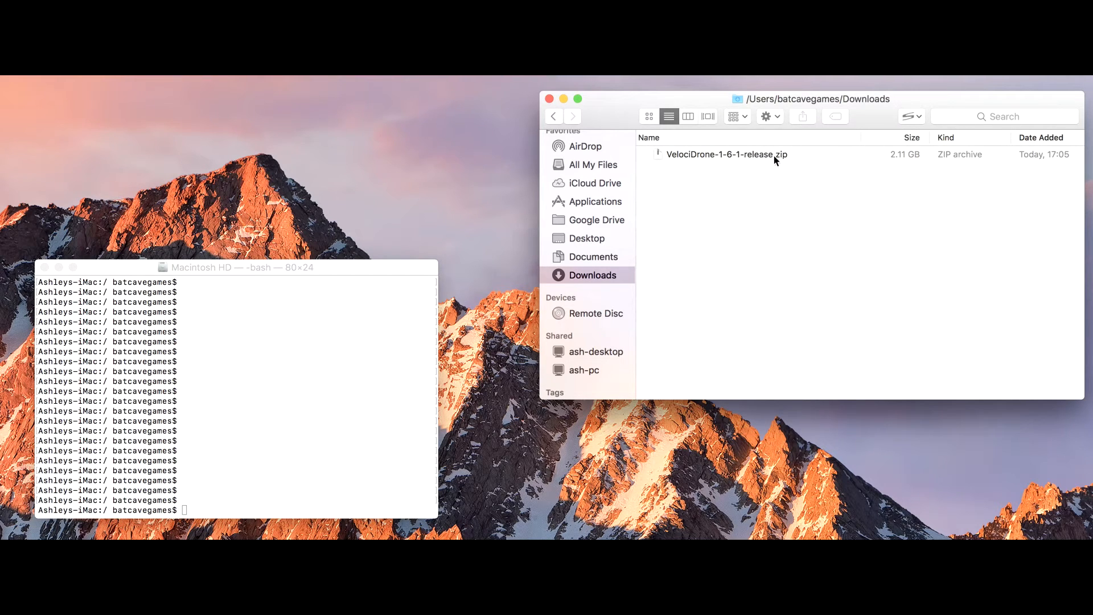
mouse_move(972, 160)
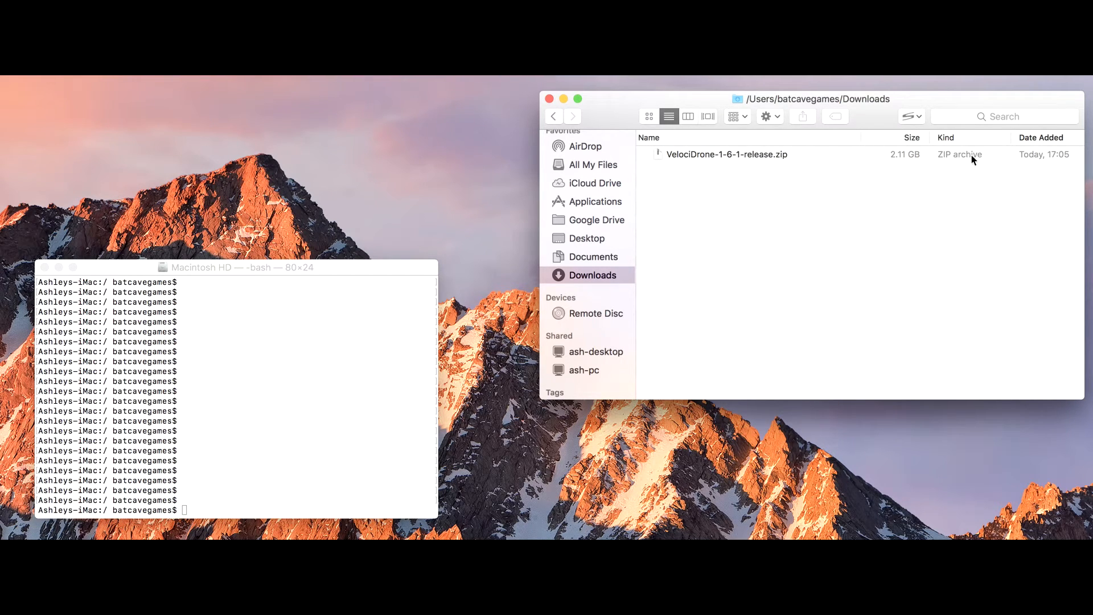
mouse_move(226, 505)
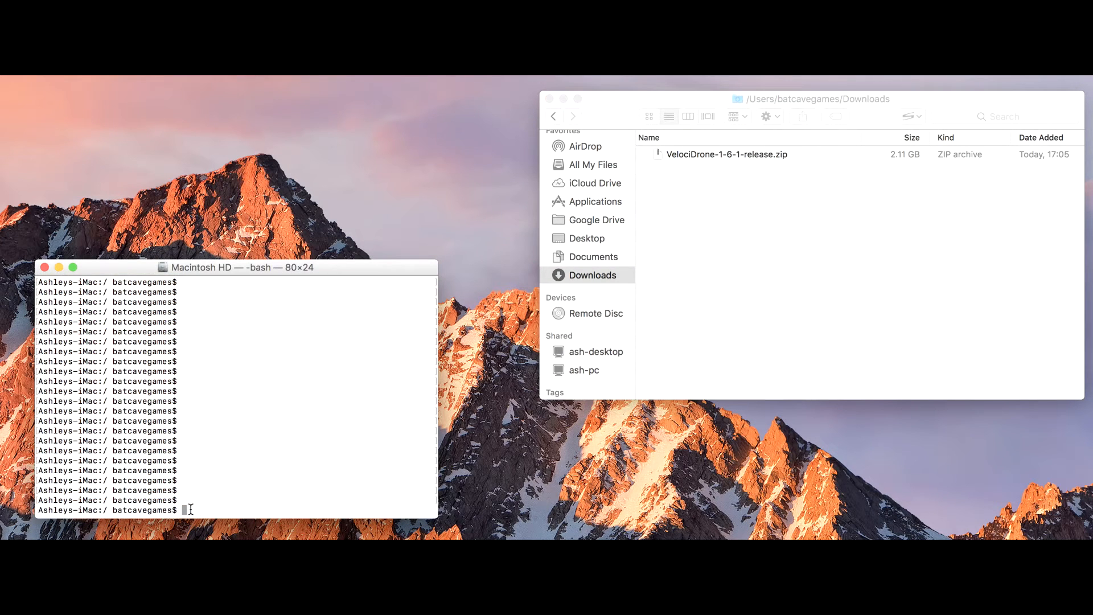
mouse_move(271, 428)
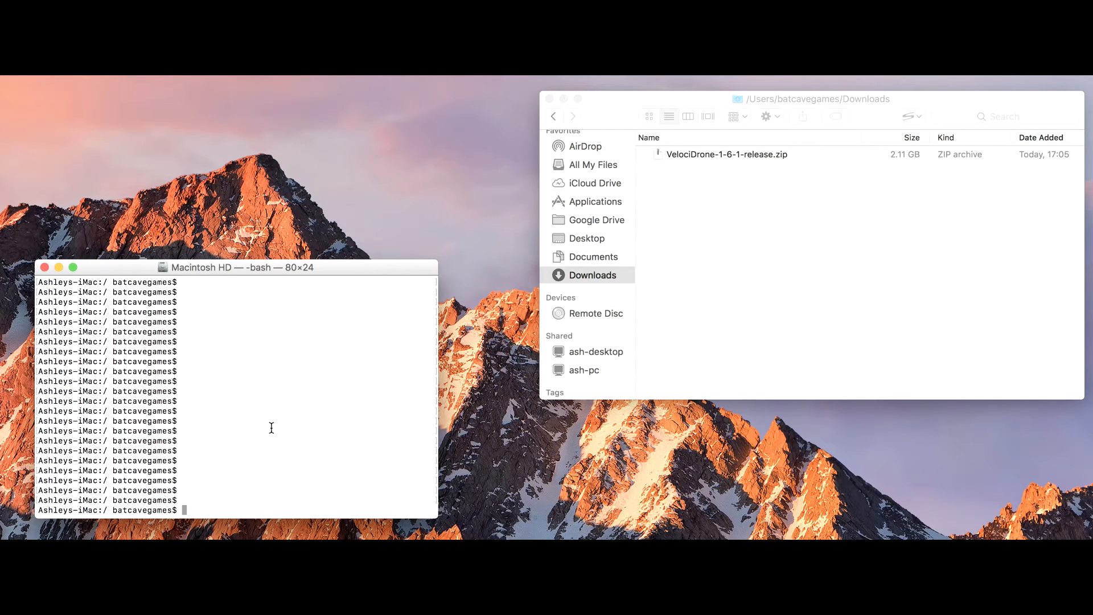
Go to the disk root with cd / and move into the users folder, listing its contents
type("cd")
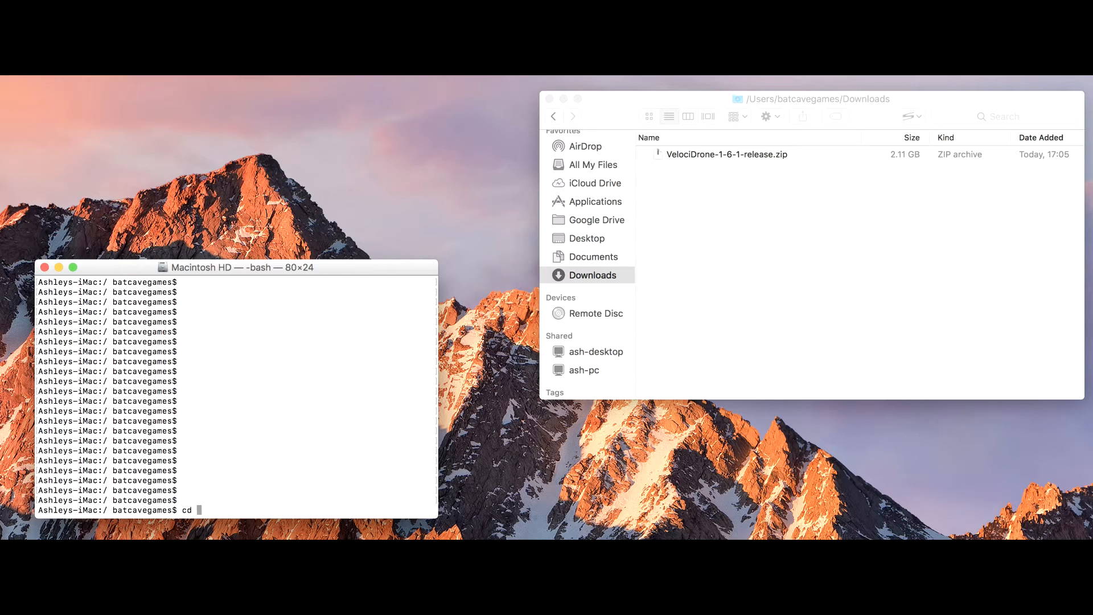
key("Return")
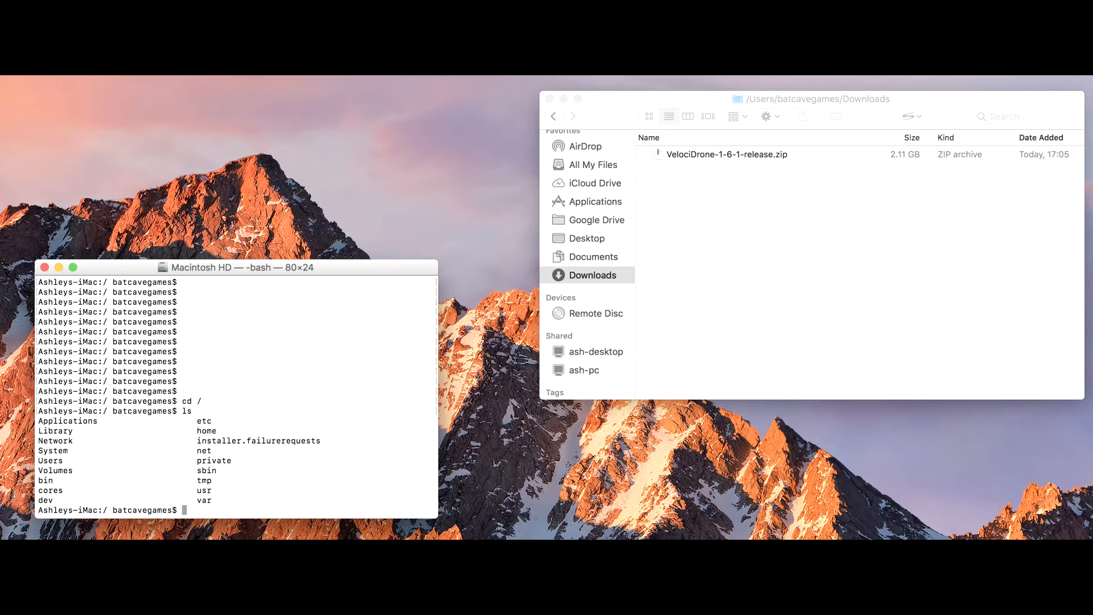
mouse_move(128, 484)
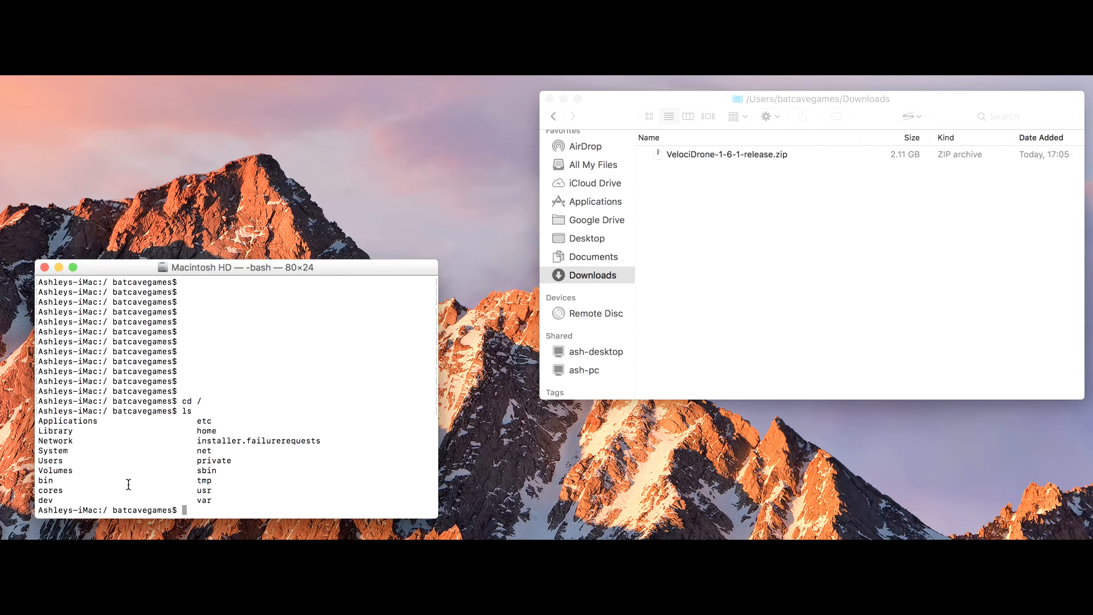
mouse_move(89, 462)
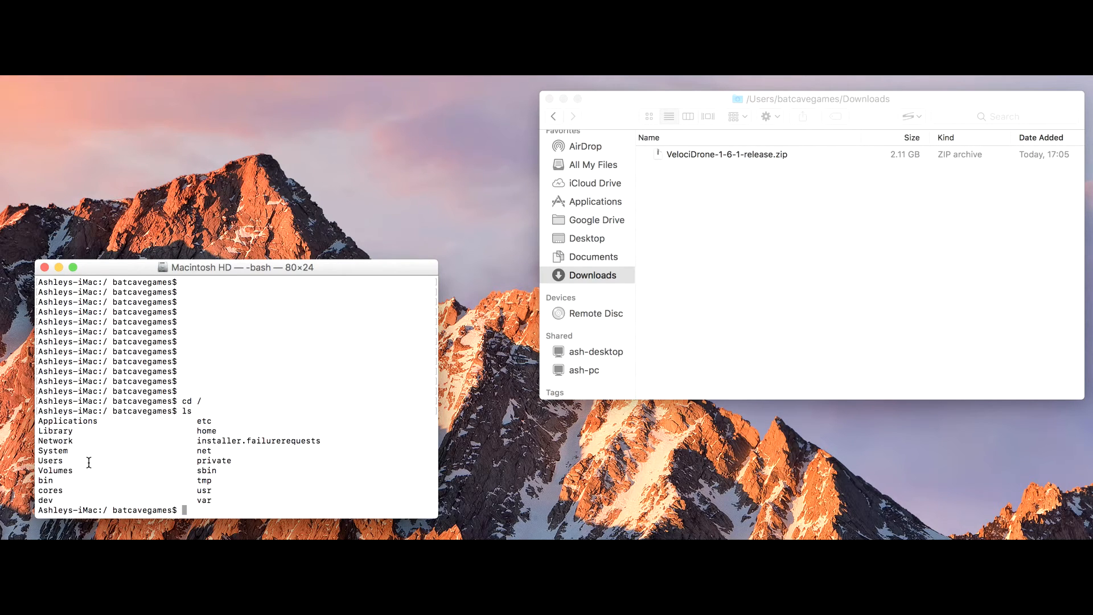
type("cd u")
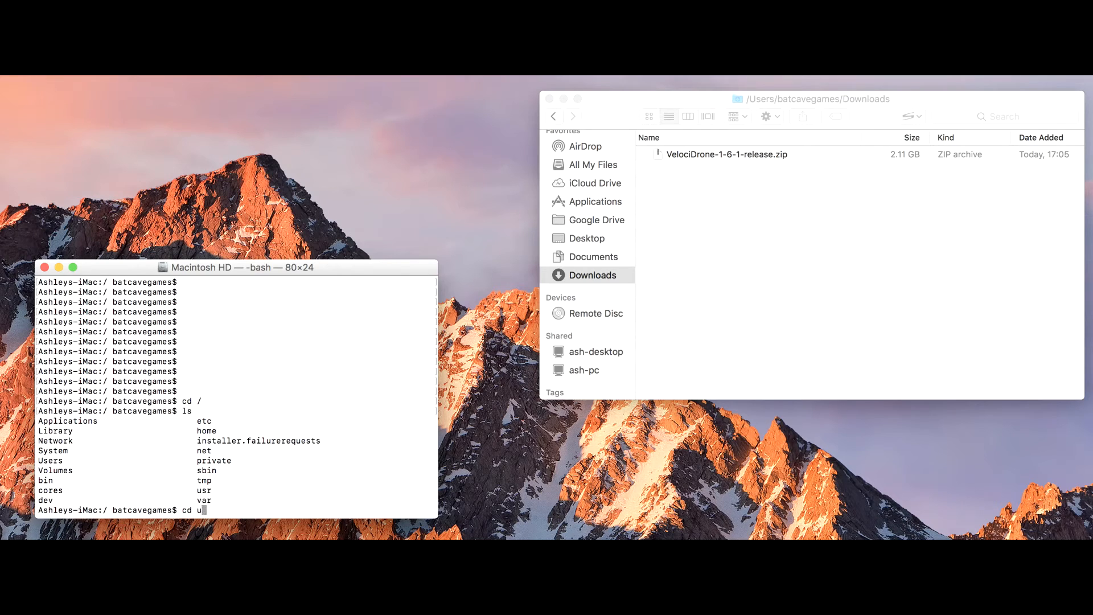
key("Return")
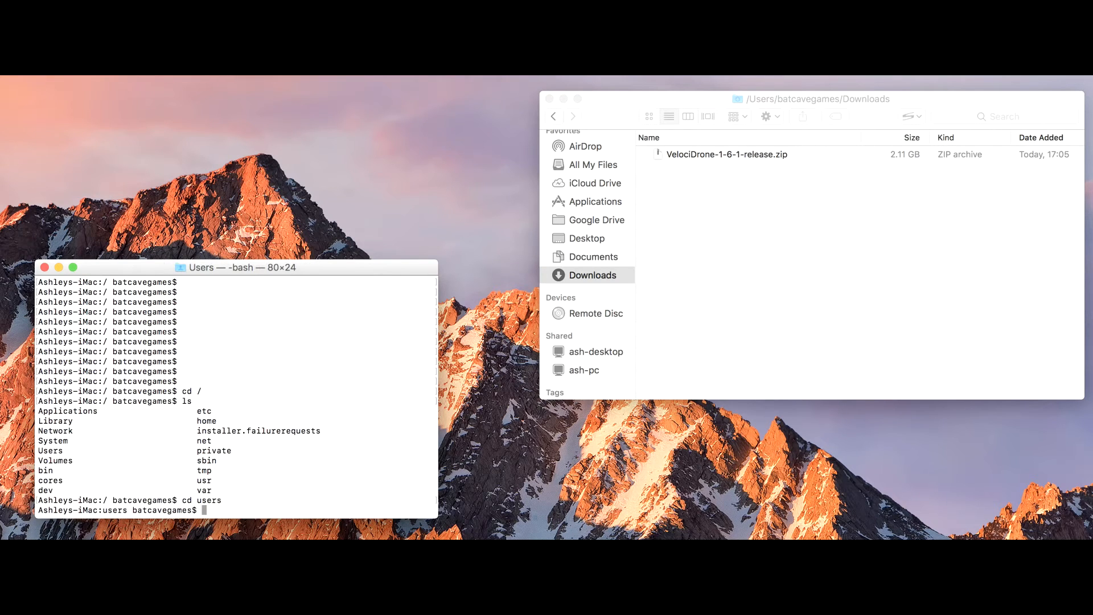
key("Return")
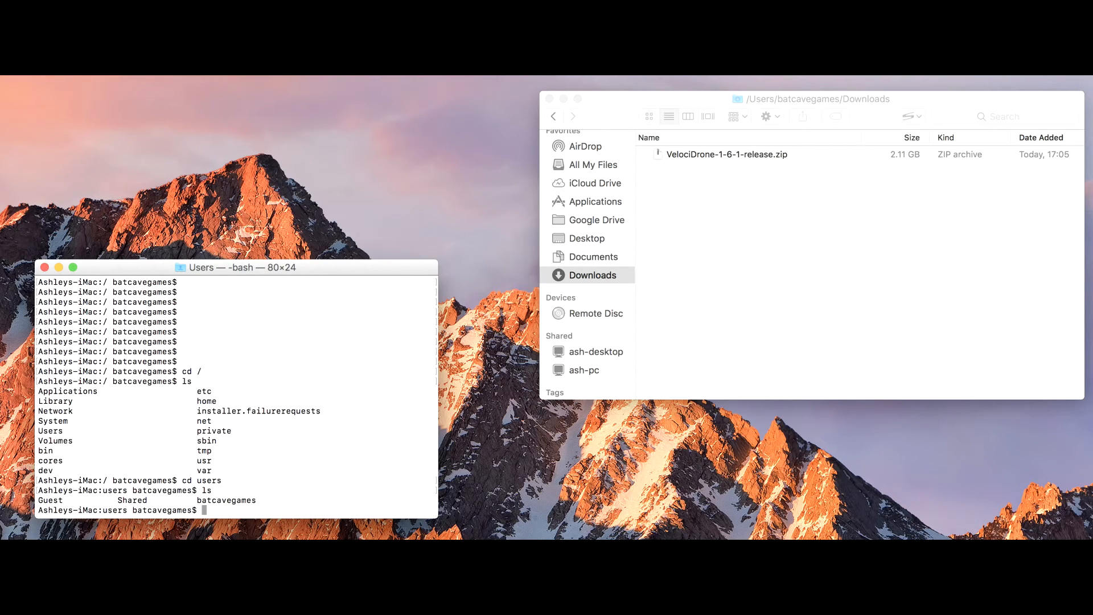
Move into the batcavegames home folder and then into its Downloads folder
type("cd b")
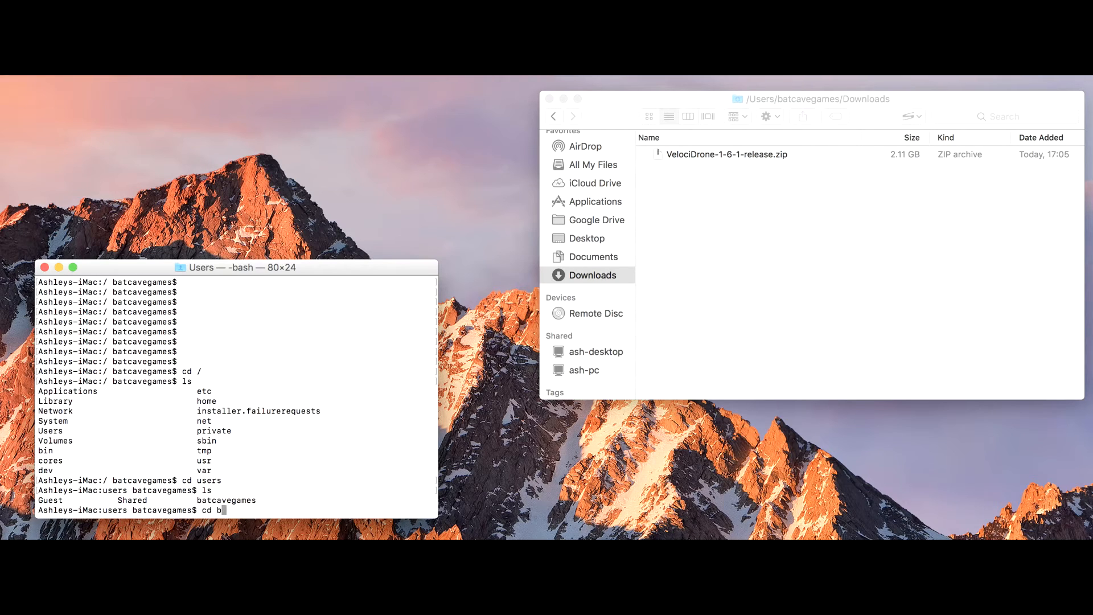
type("atcavegames")
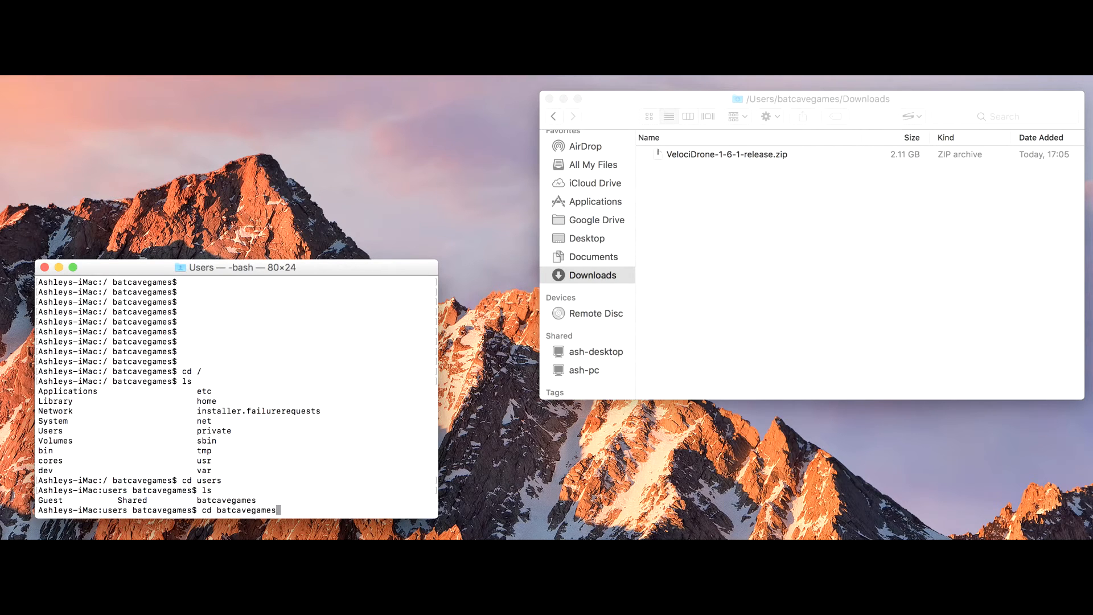
key("Return")
type("ls")
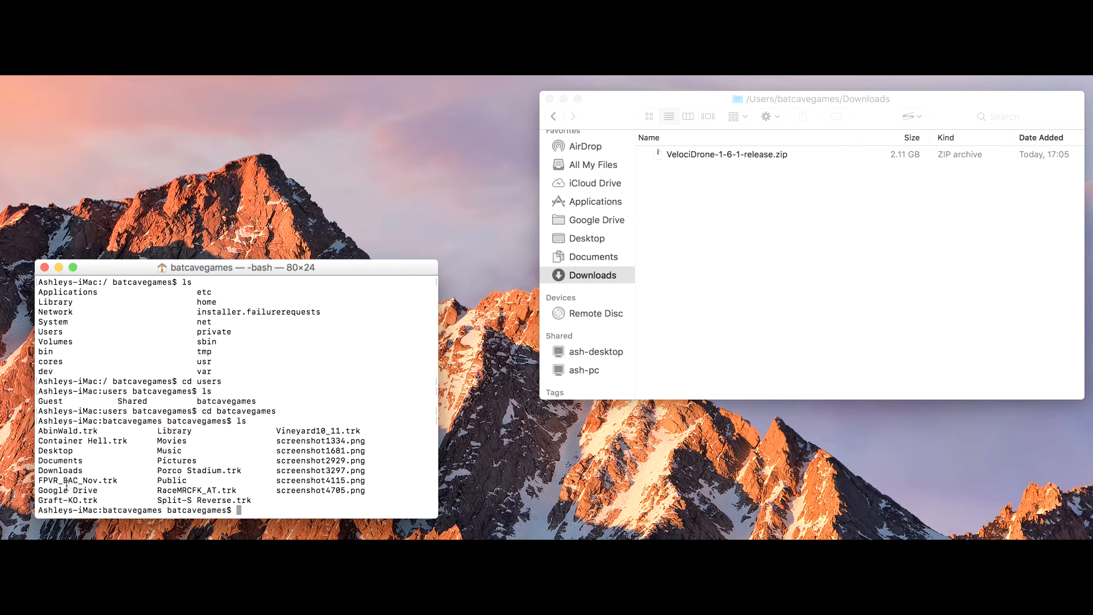
mouse_move(138, 467)
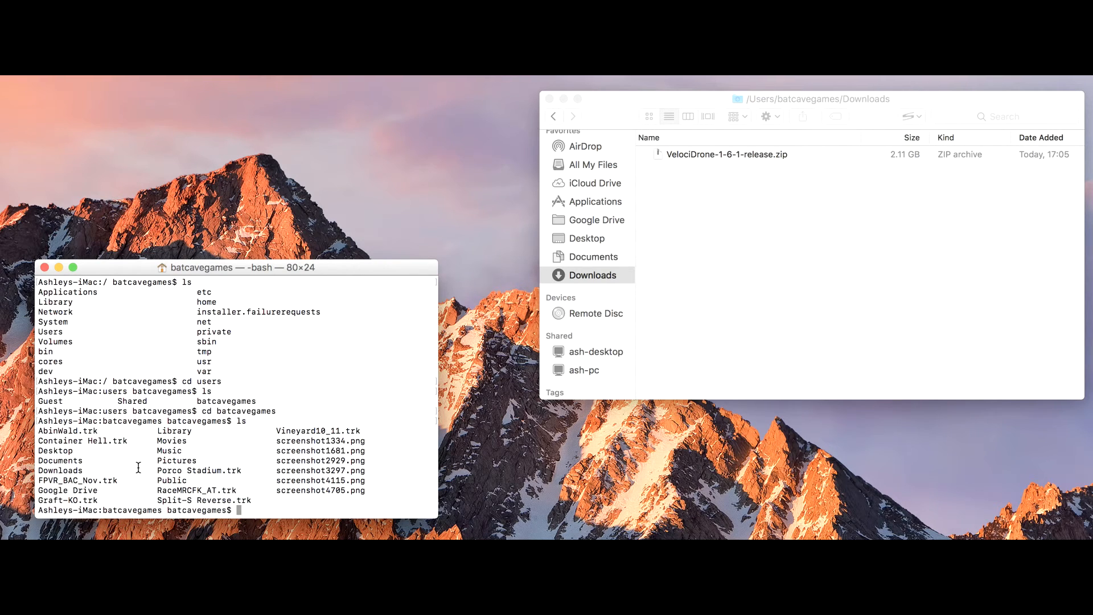
type("cd downl")
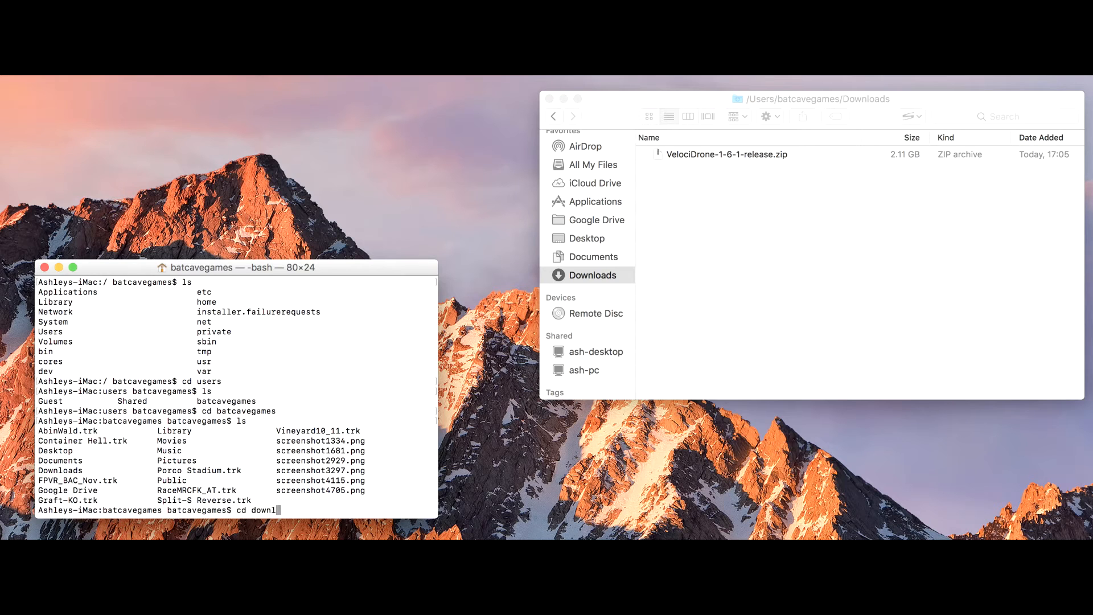
key("Return")
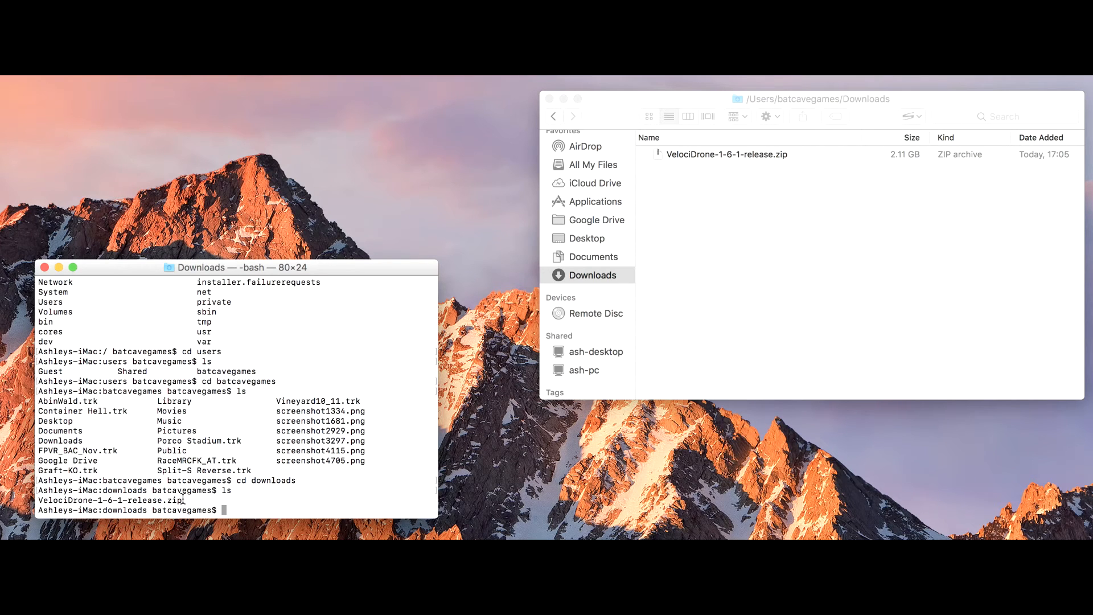
Run xattr on VelociDrone-1-6-1-release.zip to list its kMDItemWhereFroms and com.apple.quarantine attributes
type("x")
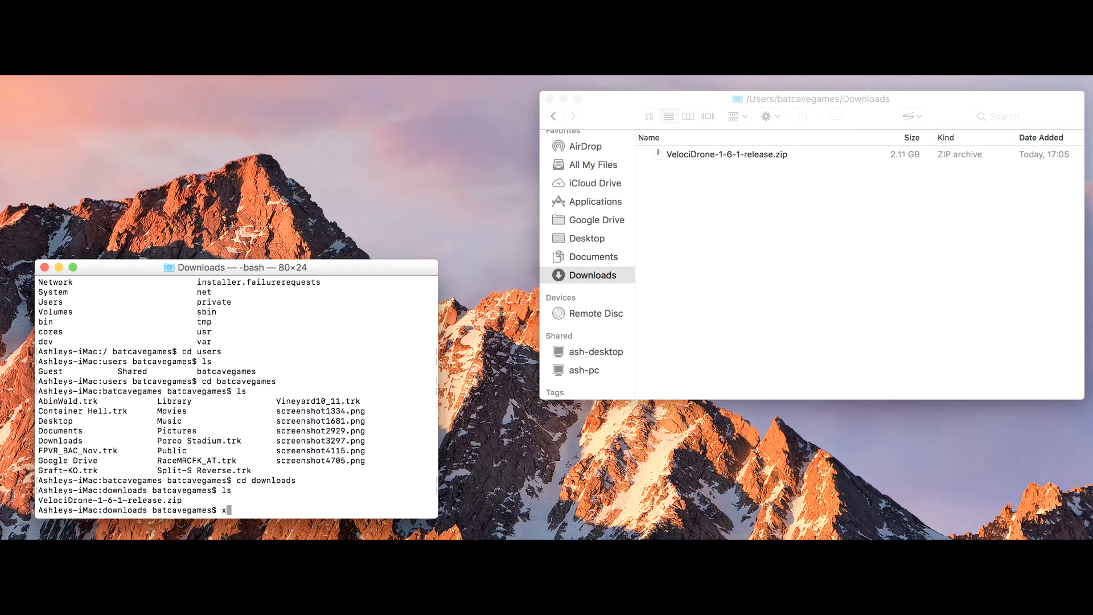
type("attr")
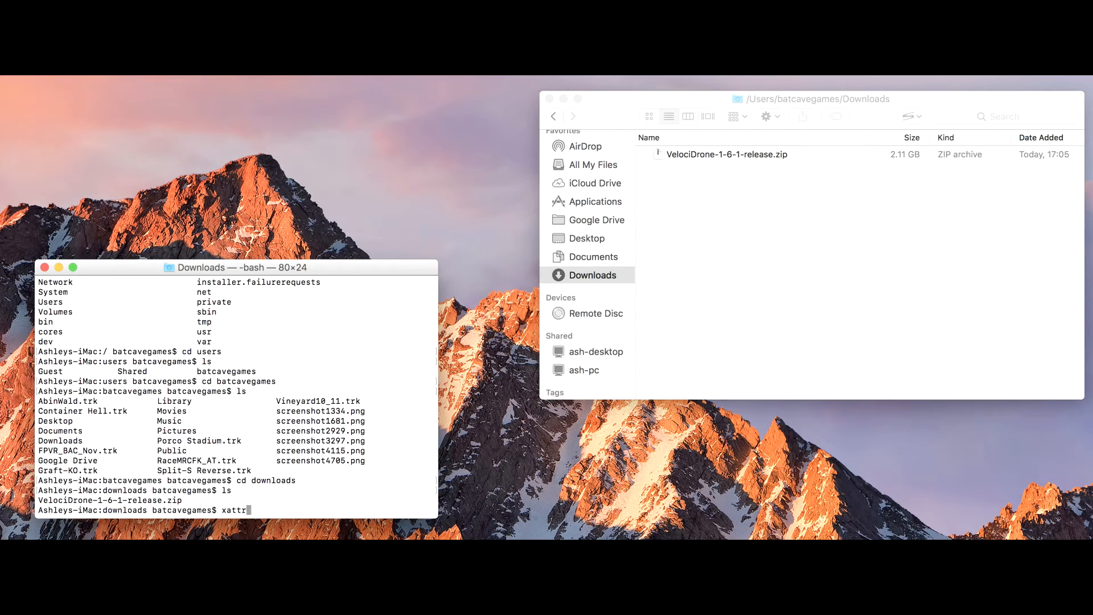
type("v")
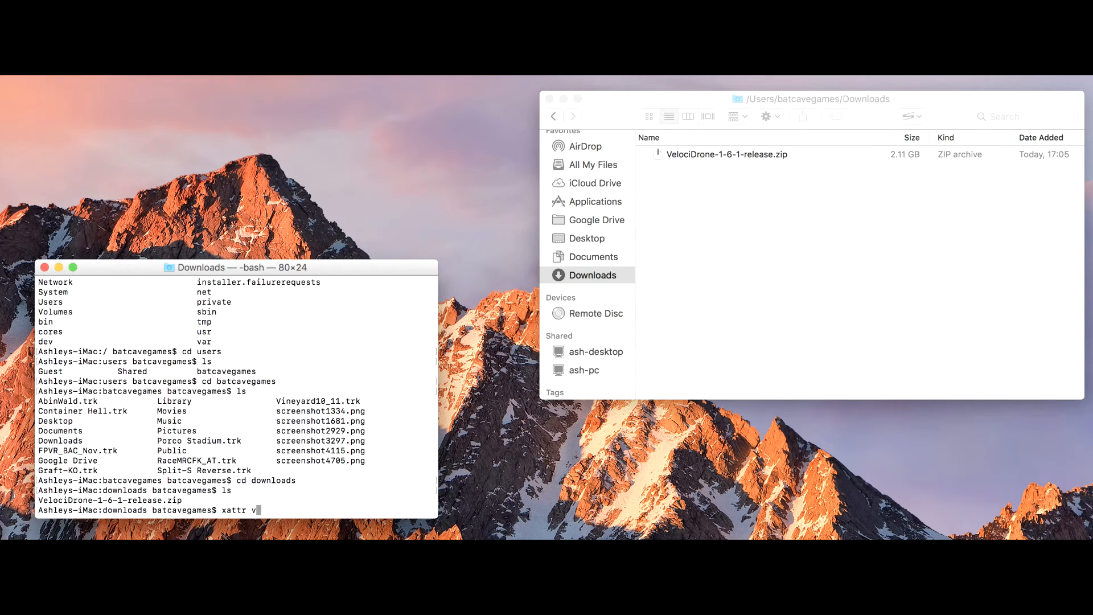
type("el")
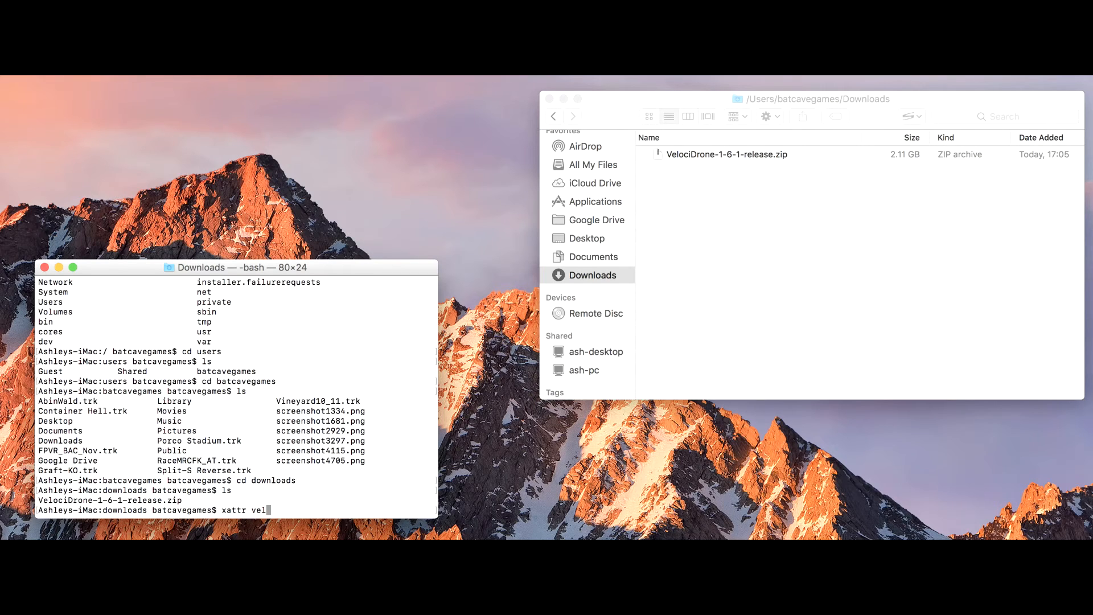
key("BackSpace")
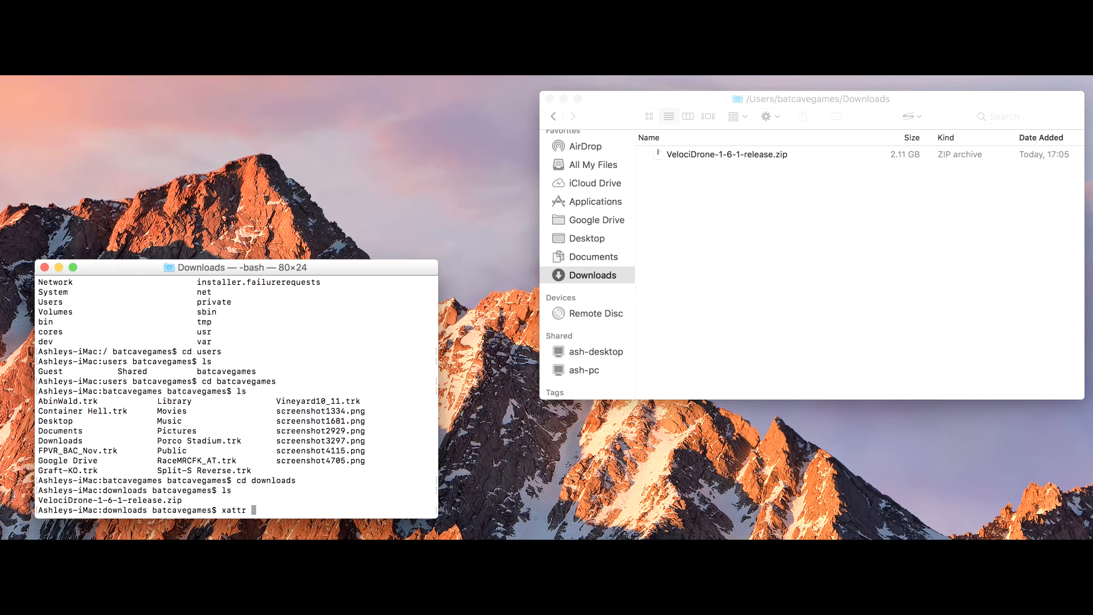
type("Veloc")
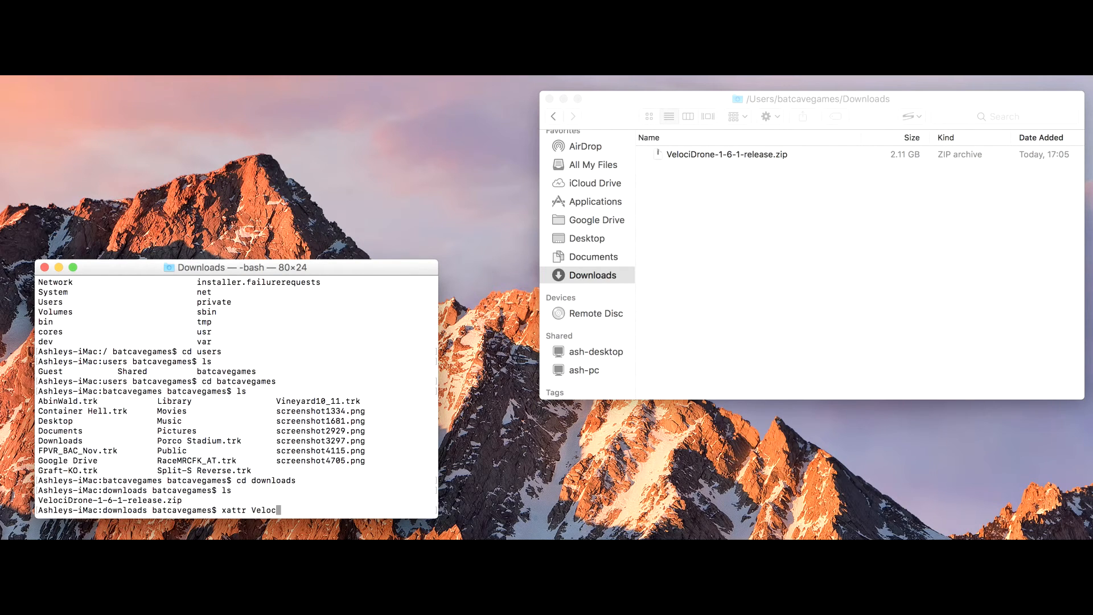
type("'")
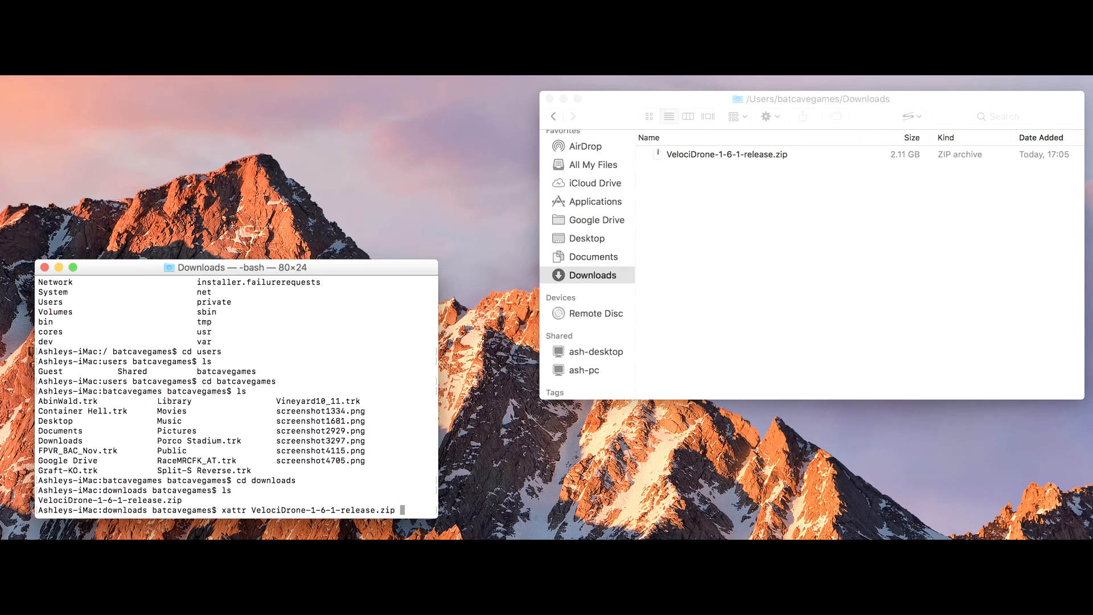
key("Return")
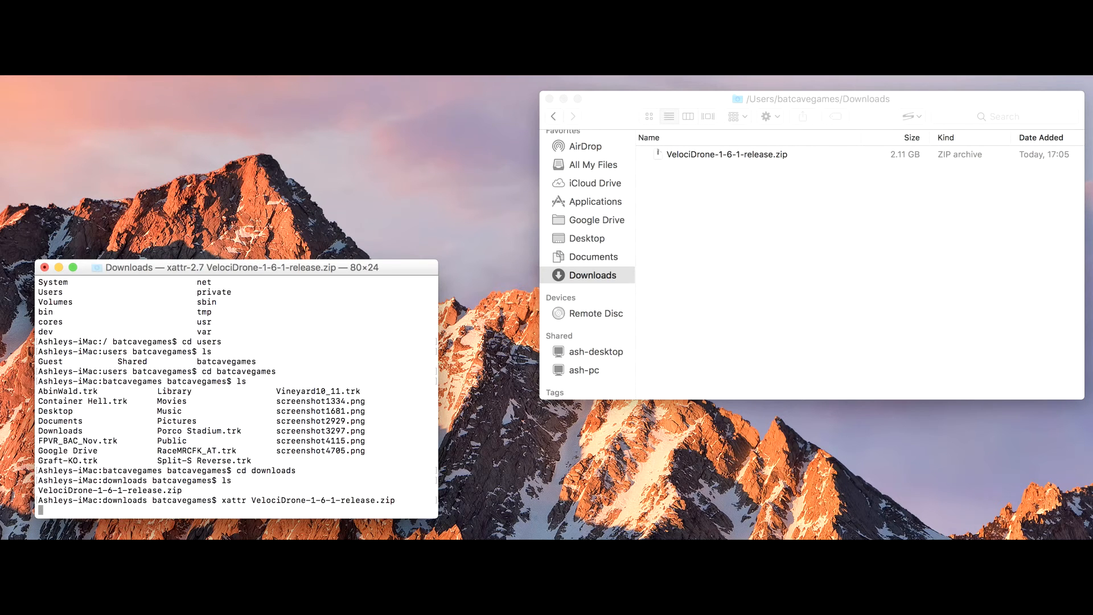
key("Return")
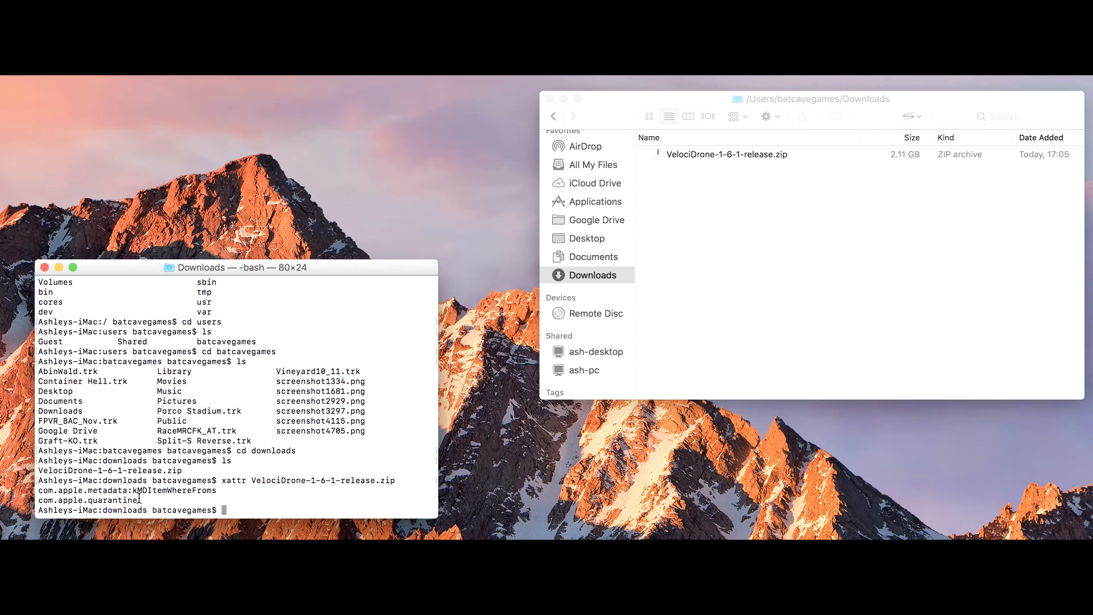
Run xattr -d com.apple.quarantine on VelociDrone-1-6-1-release.zip to strip the quarantine flag
type("xattr")
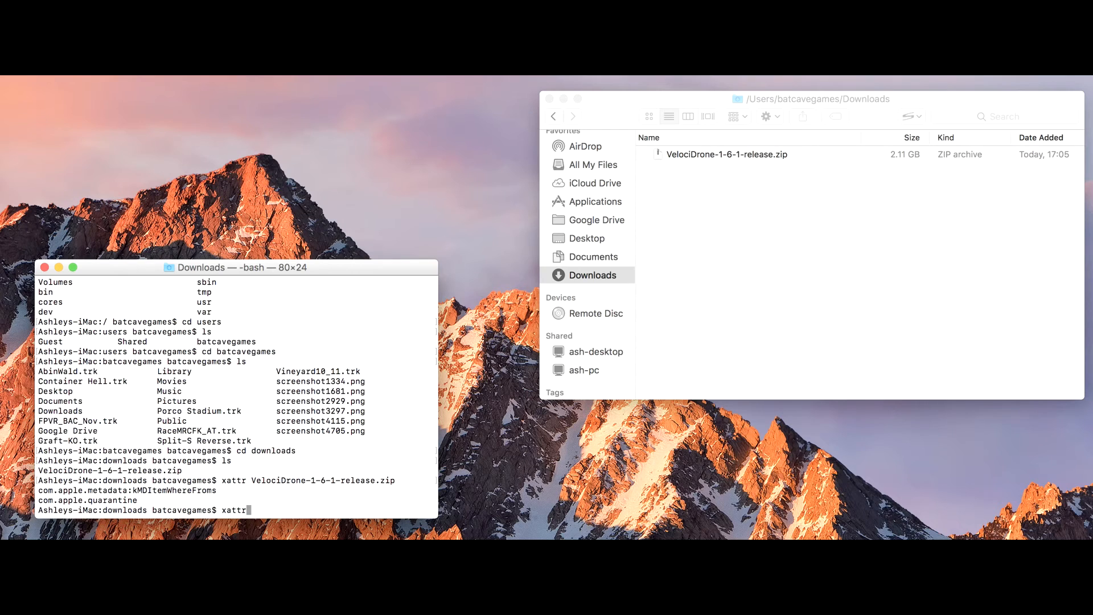
type("-d")
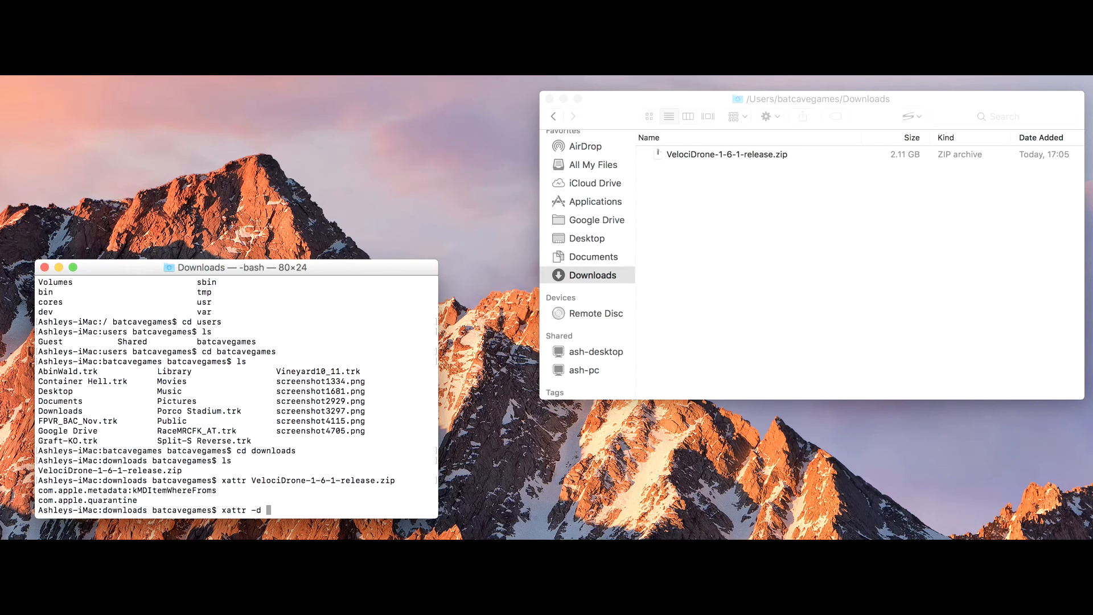
type("com.app")
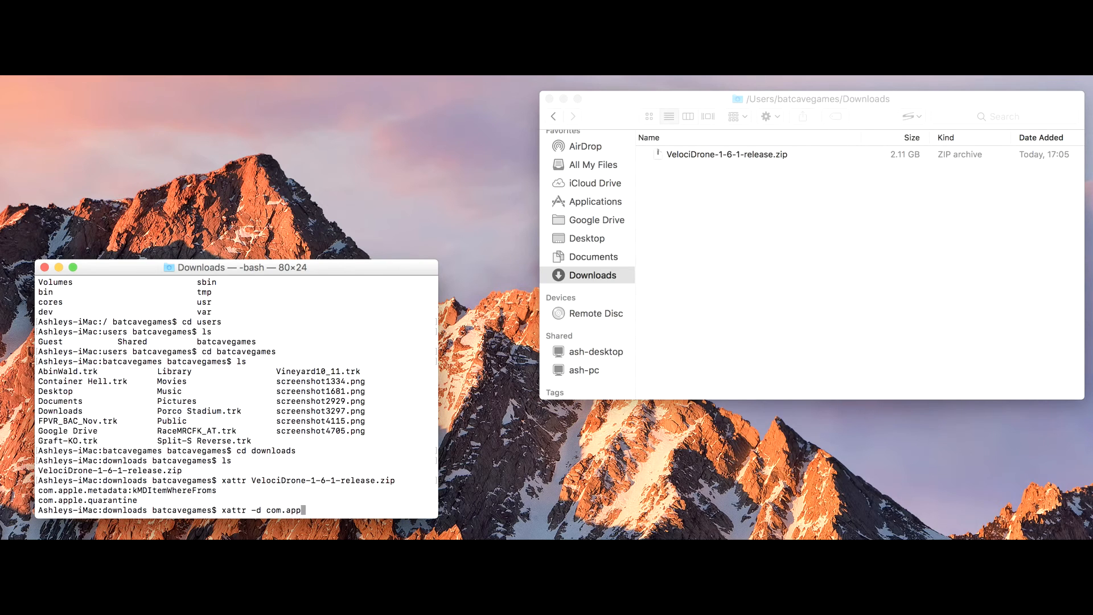
type("le.quara")
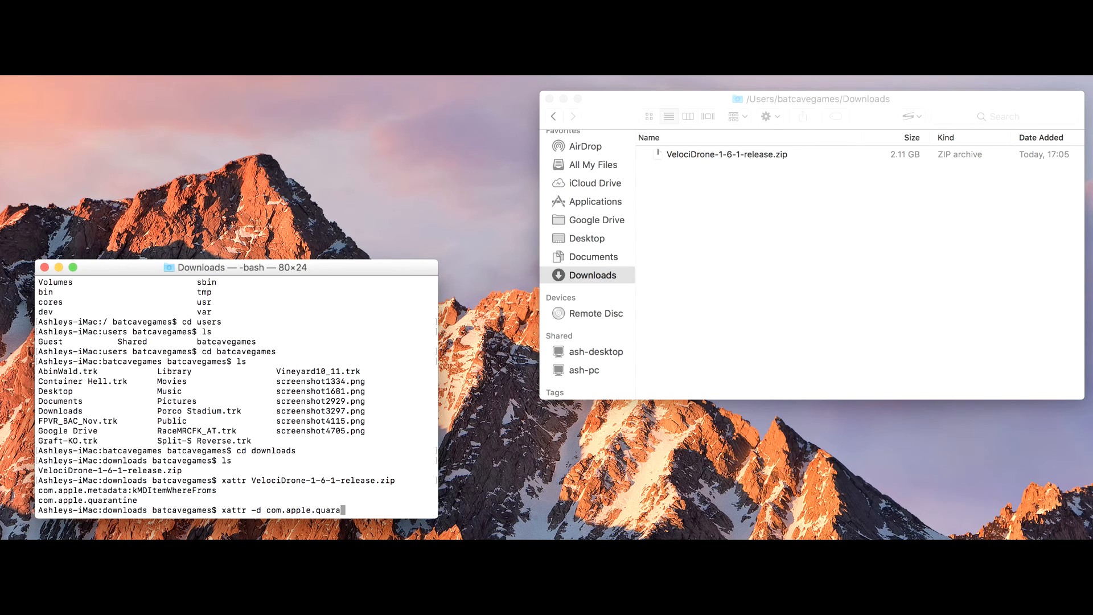
type("tine")
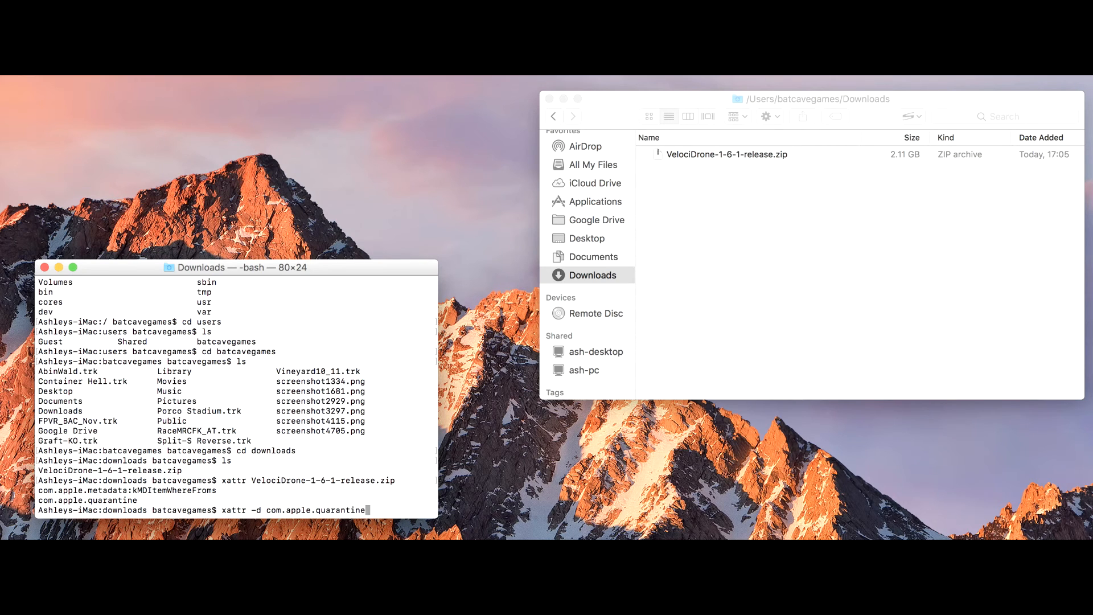
type("VelociDrone-1-6-1-release.zip")
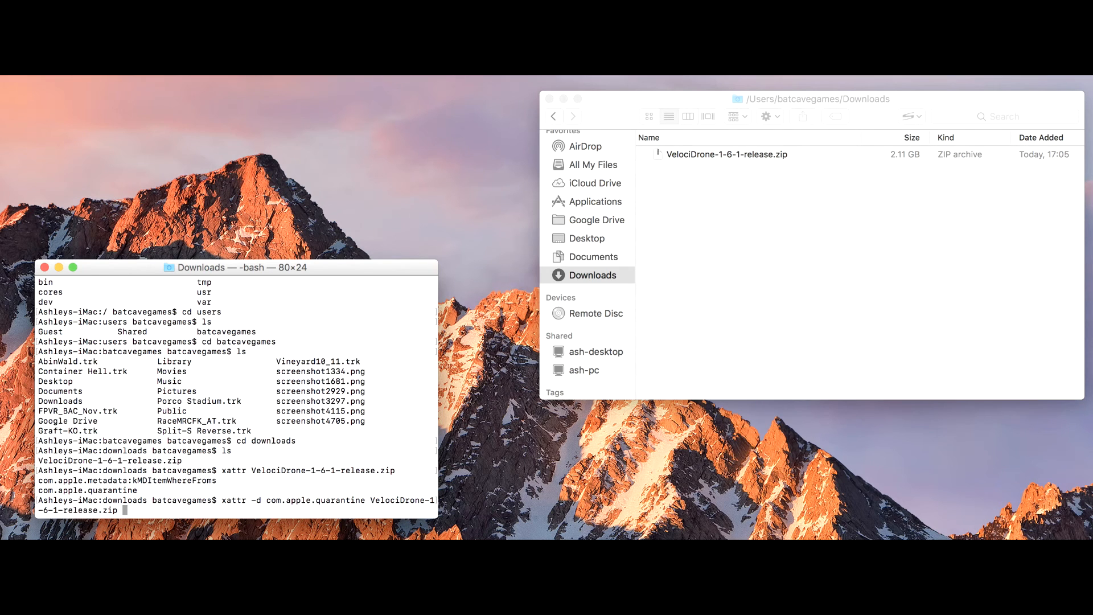
key("Return")
type("xattr VelociDrone-1-6-1-release.zip")
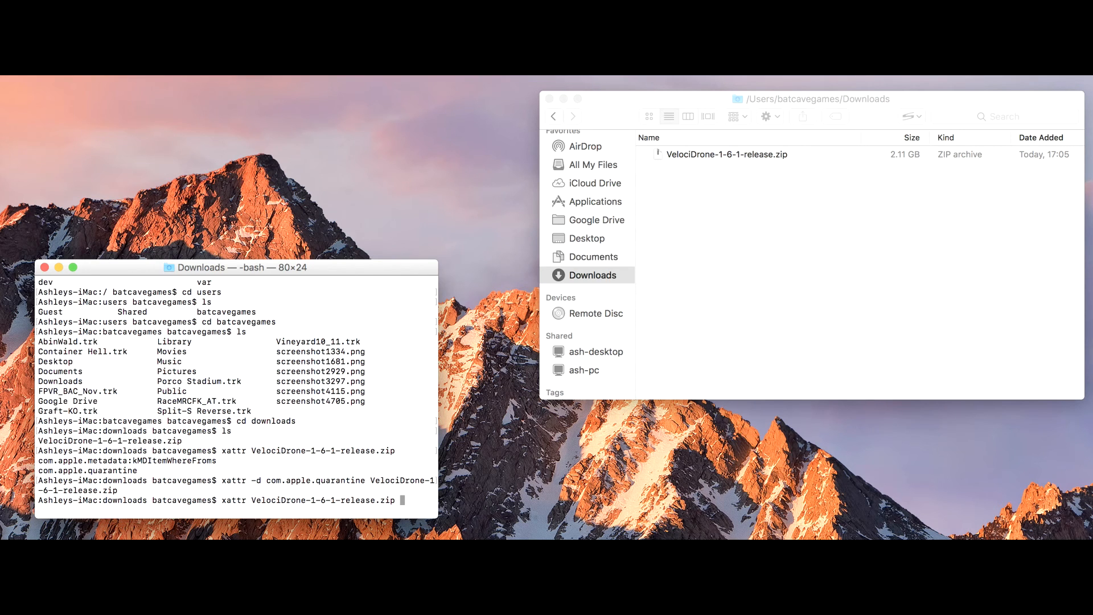
Re-run xattr on the zip to confirm only com.apple.metadata:kMDItemWhereFroms remains
key("Return")
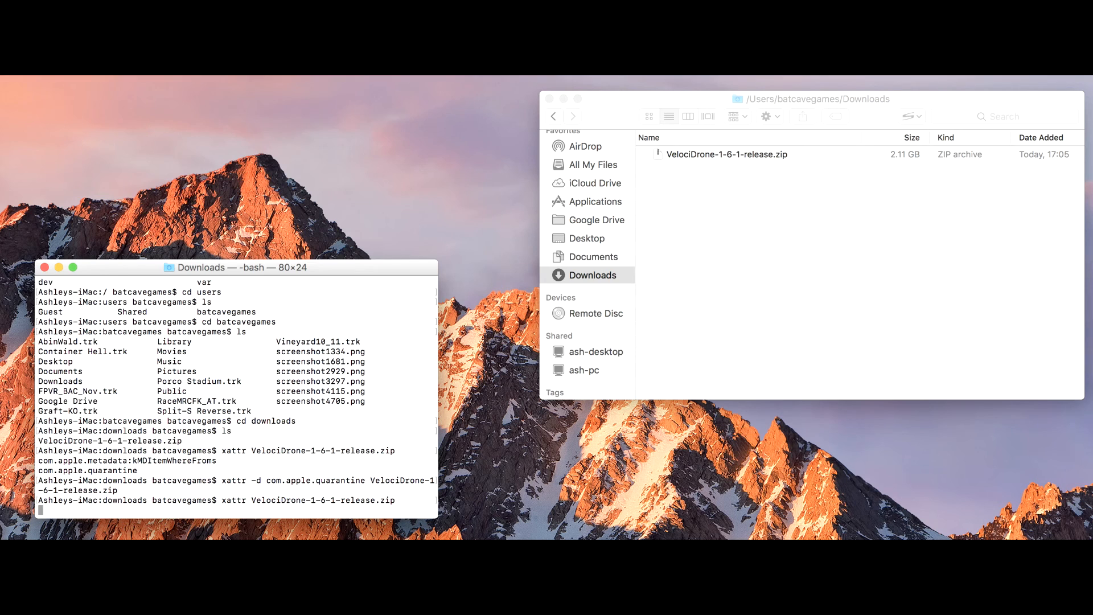
key("Return")
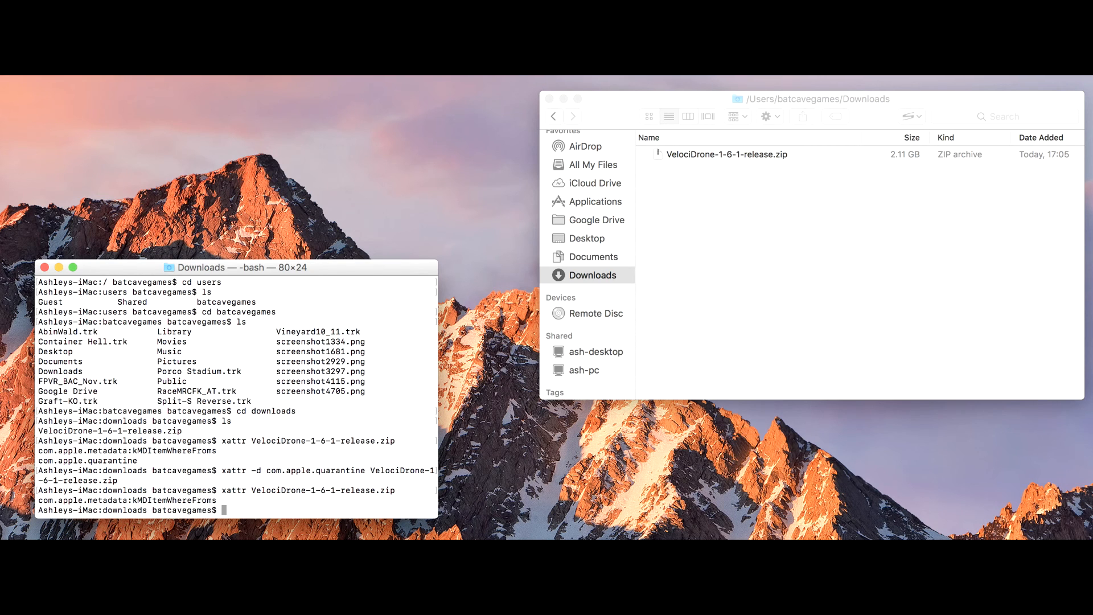
mouse_move(720, 145)
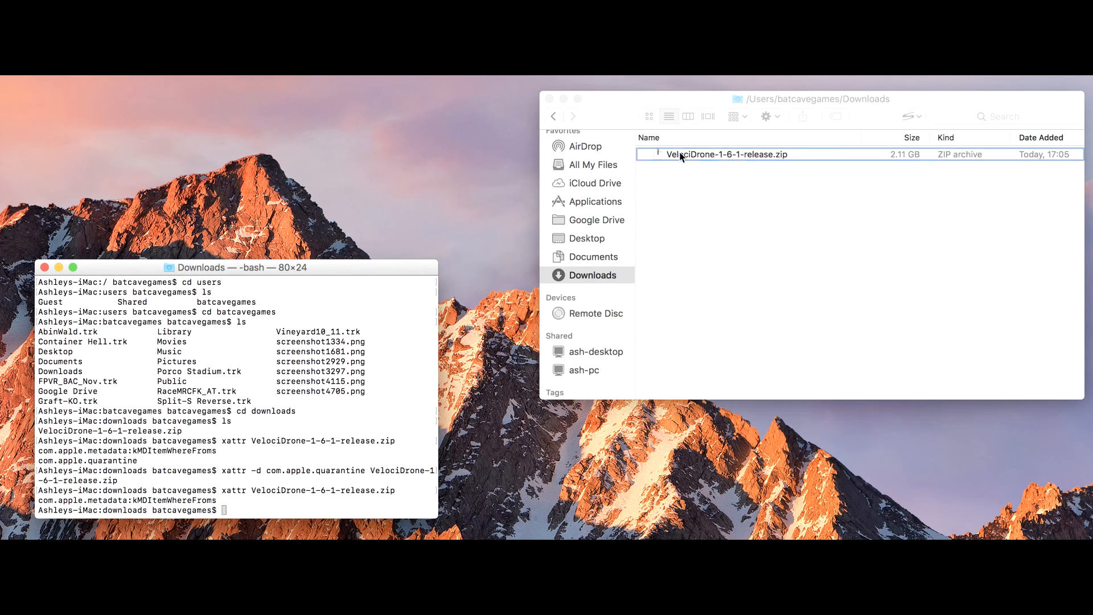
Bring up the Finder context menu on VelociDrone-1-6-1-release.zip in Downloads
right_click(727, 154)
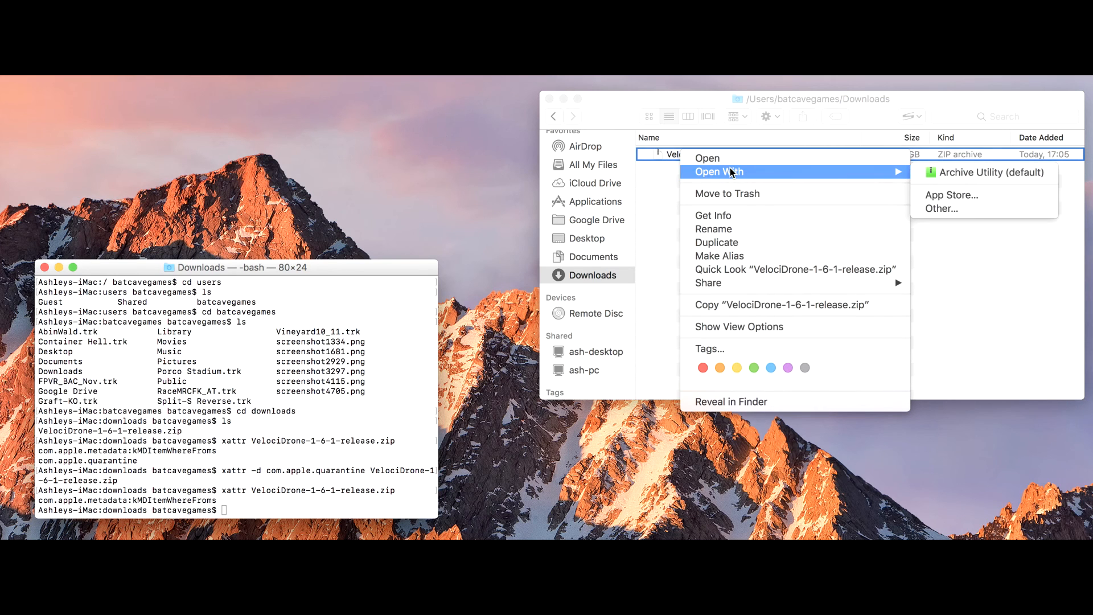
mouse_move(984, 172)
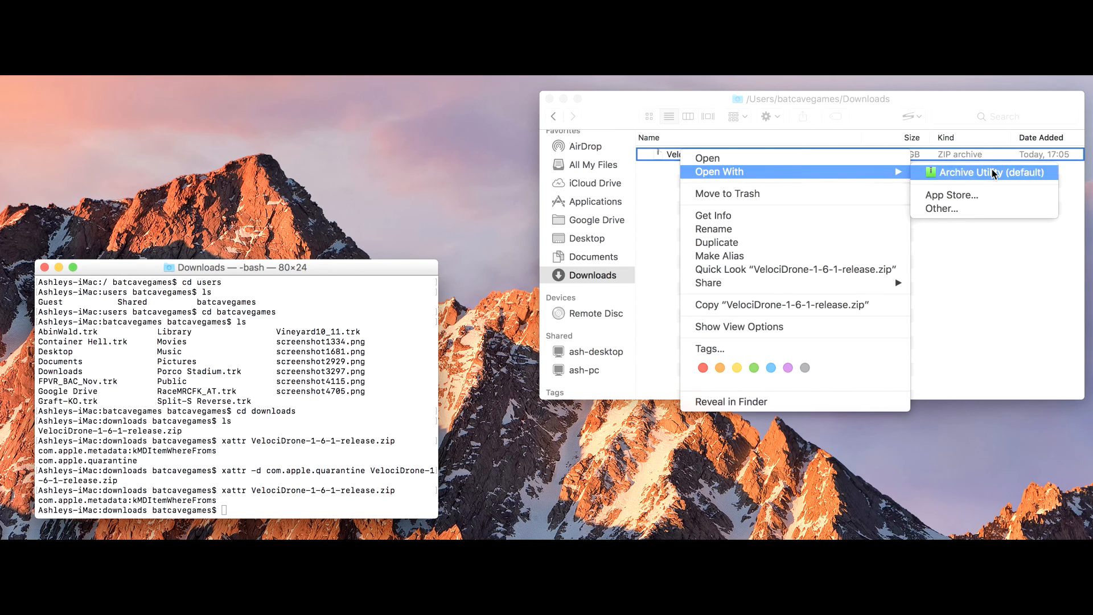
mouse_move(707, 158)
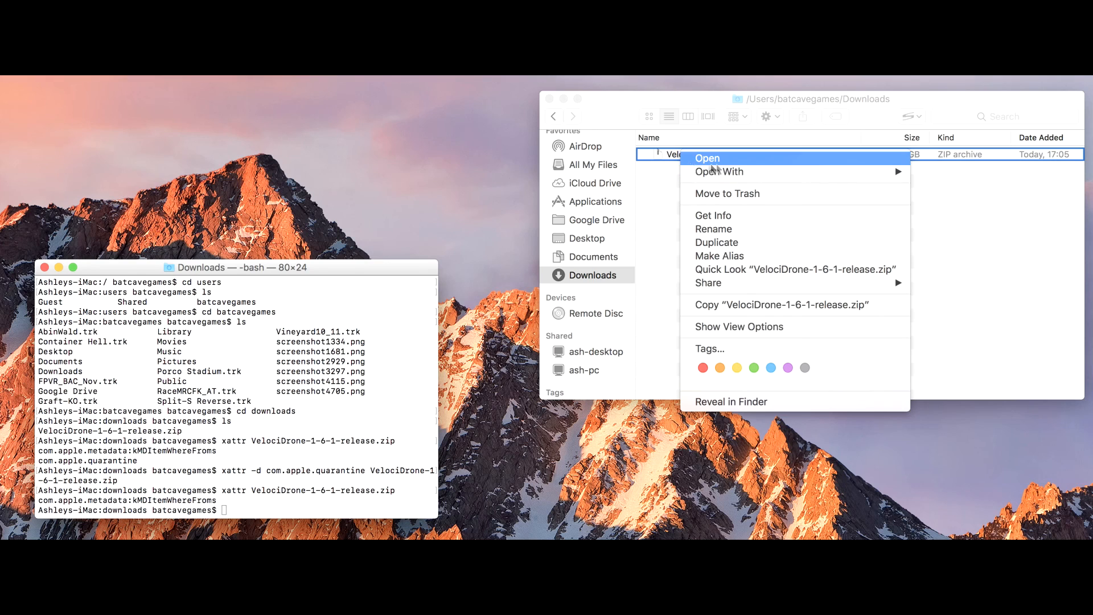